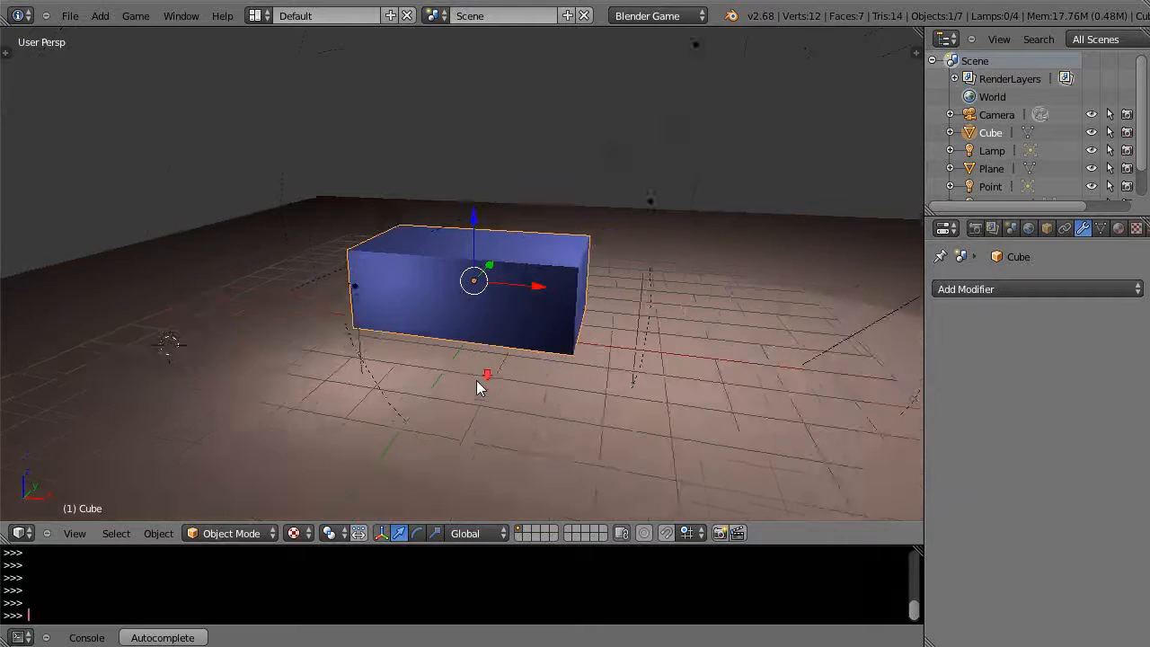
Step: Add a UV sphere beside the cube and enter Edit Mode on its mesh
left_click_drag(476, 386, 531, 366)
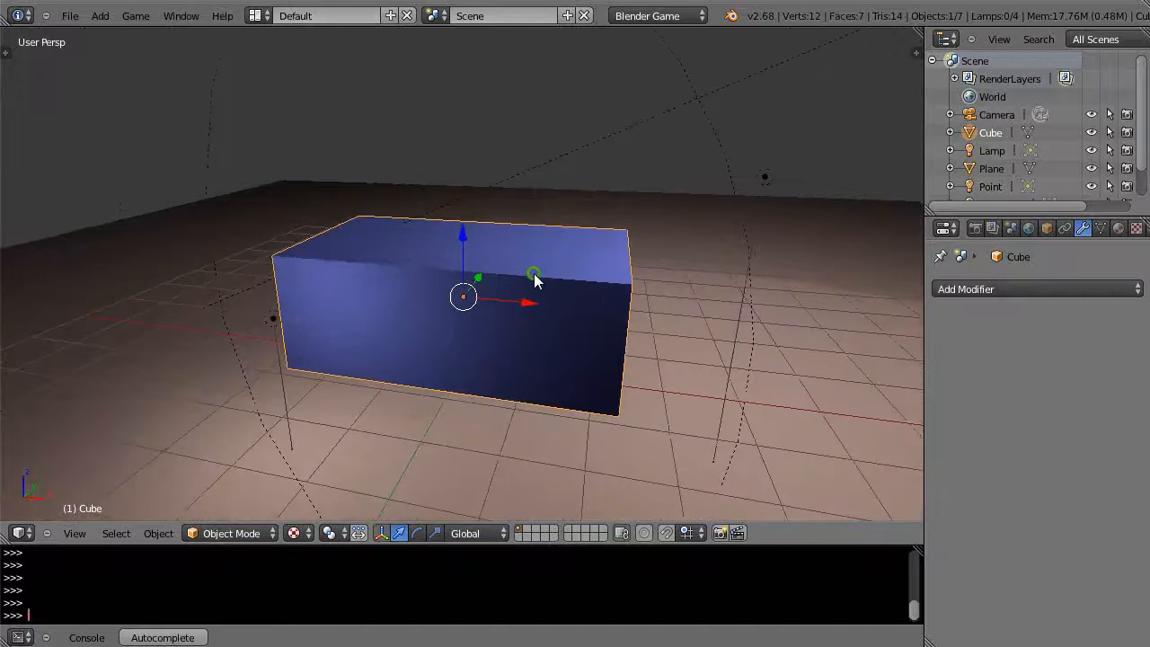
mouse_move(607, 331)
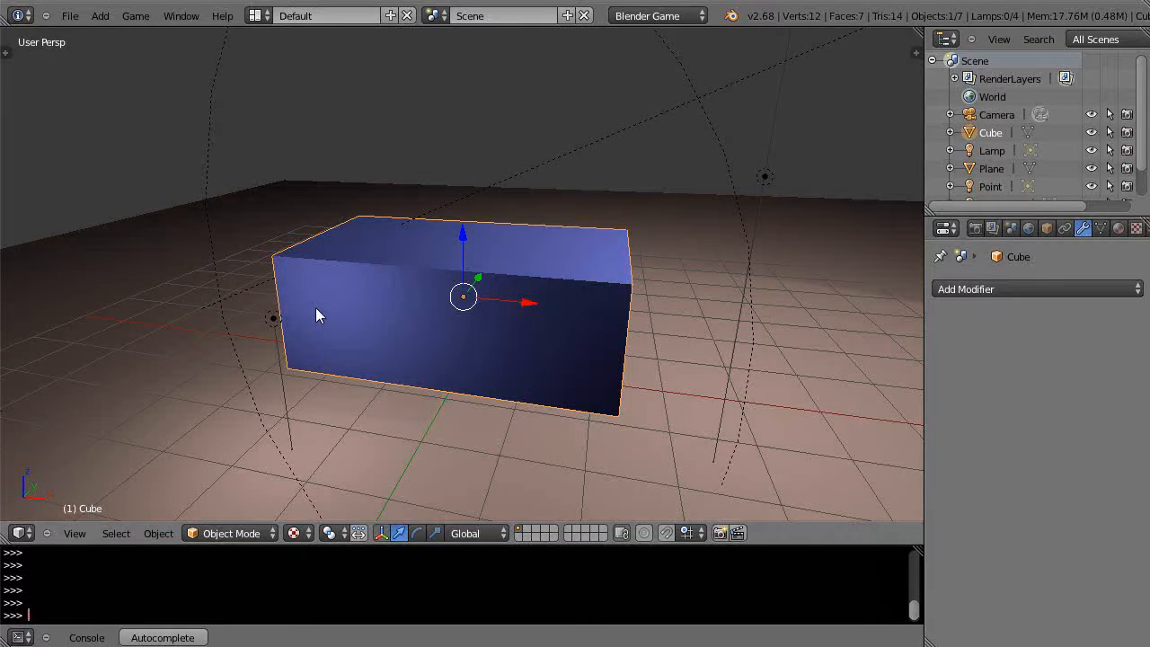
mouse_move(557, 208)
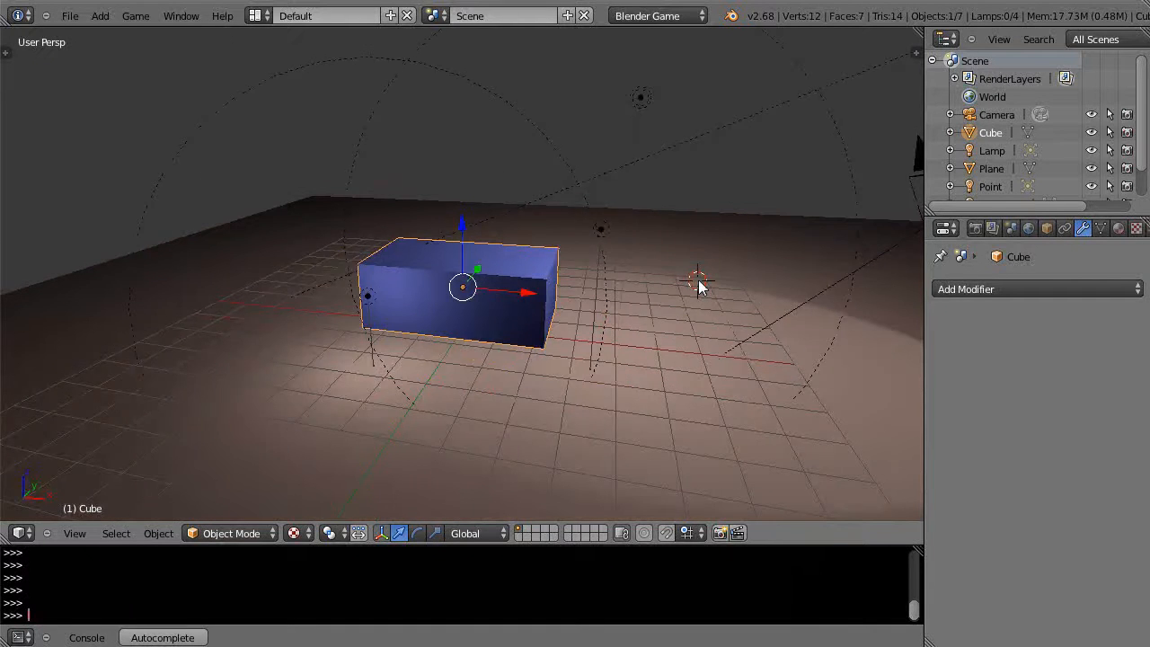
left_click(99, 16)
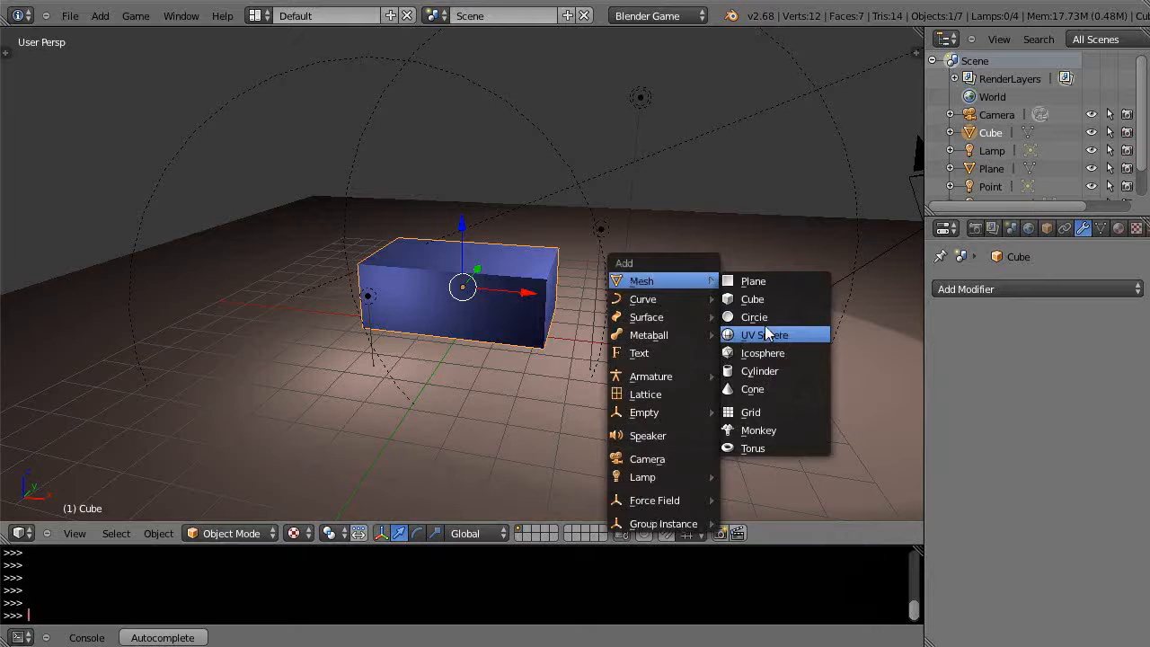
left_click(766, 335)
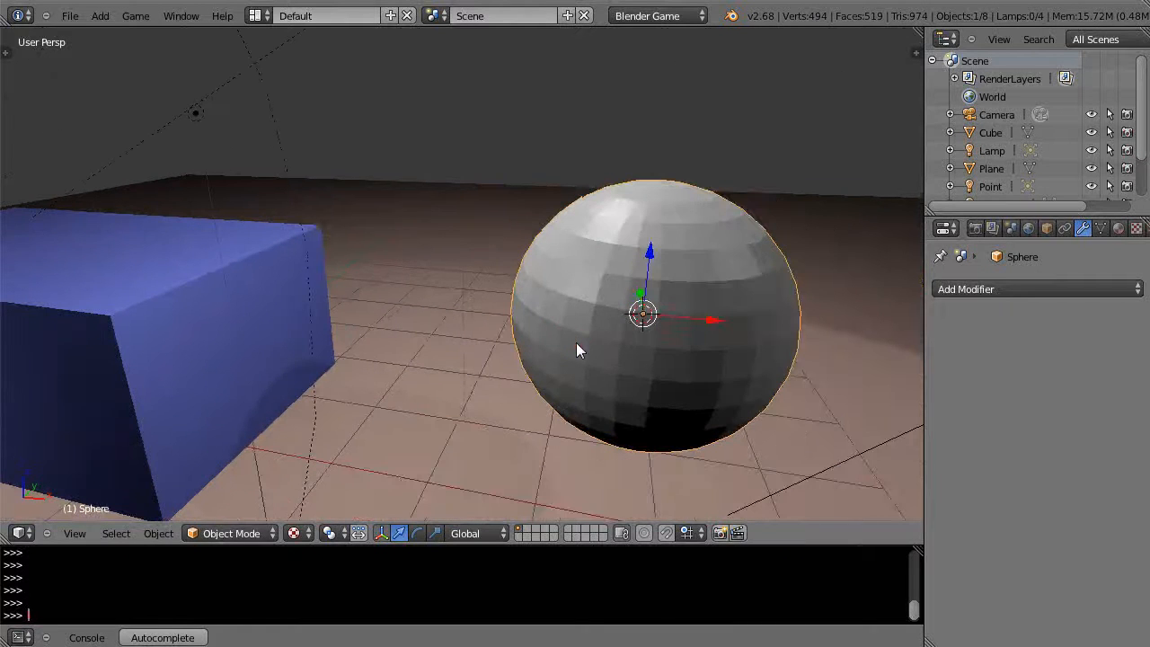
key("Tab")
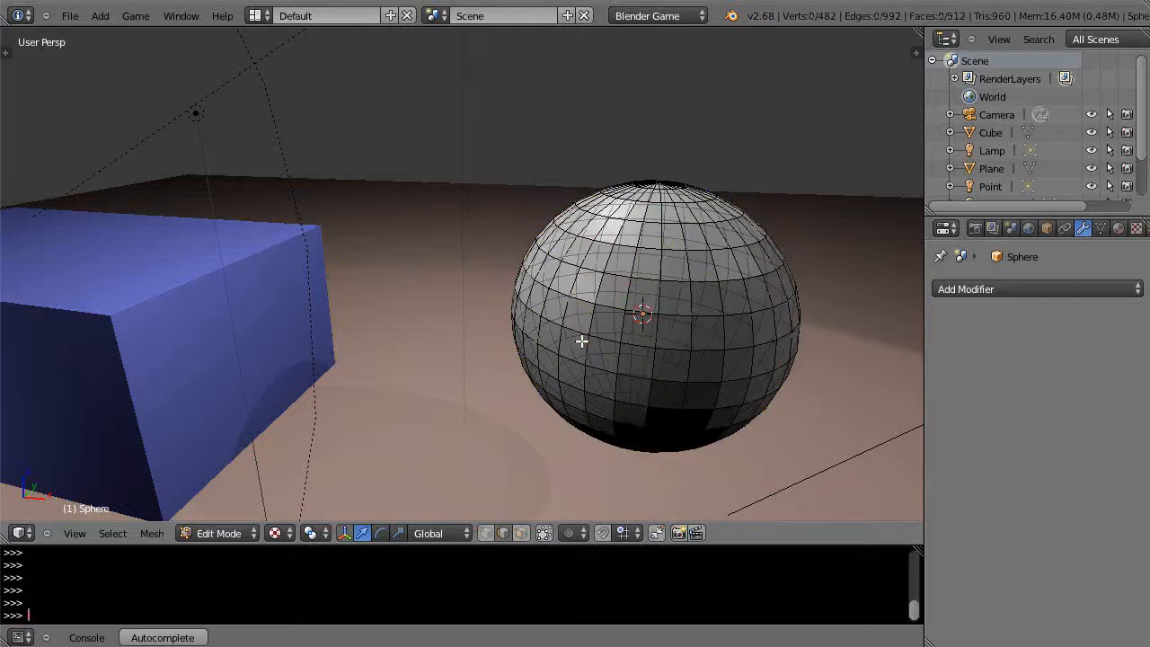
mouse_move(626, 298)
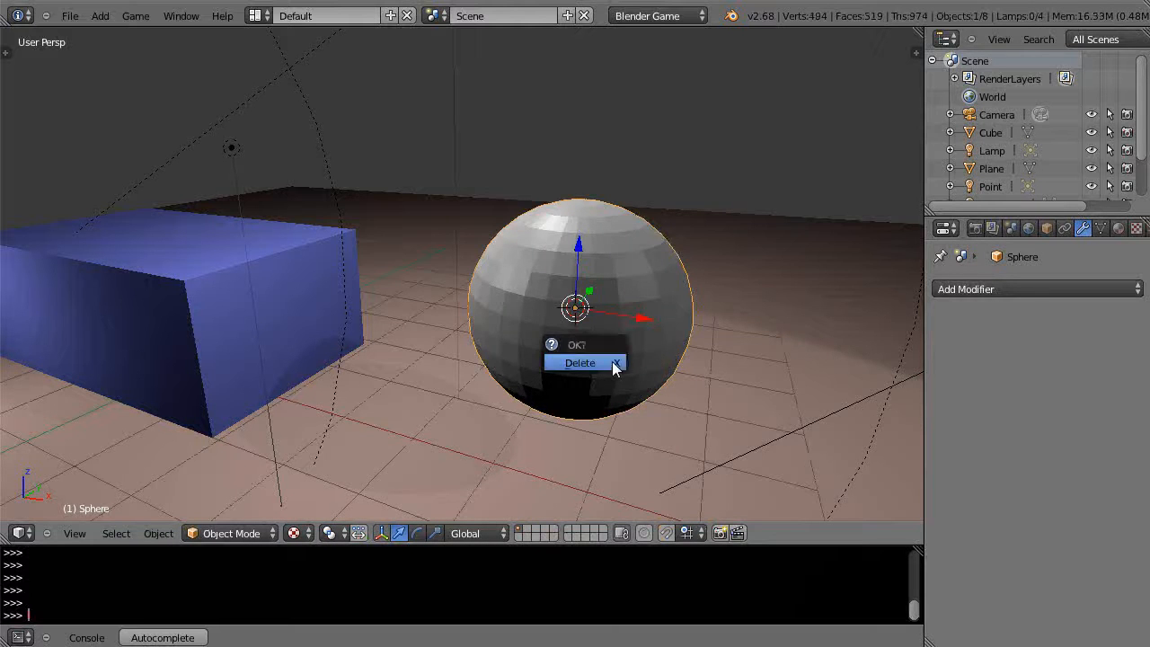
Step: Confirm deleting the UV sphere so only the cube remains
left_click(578, 363)
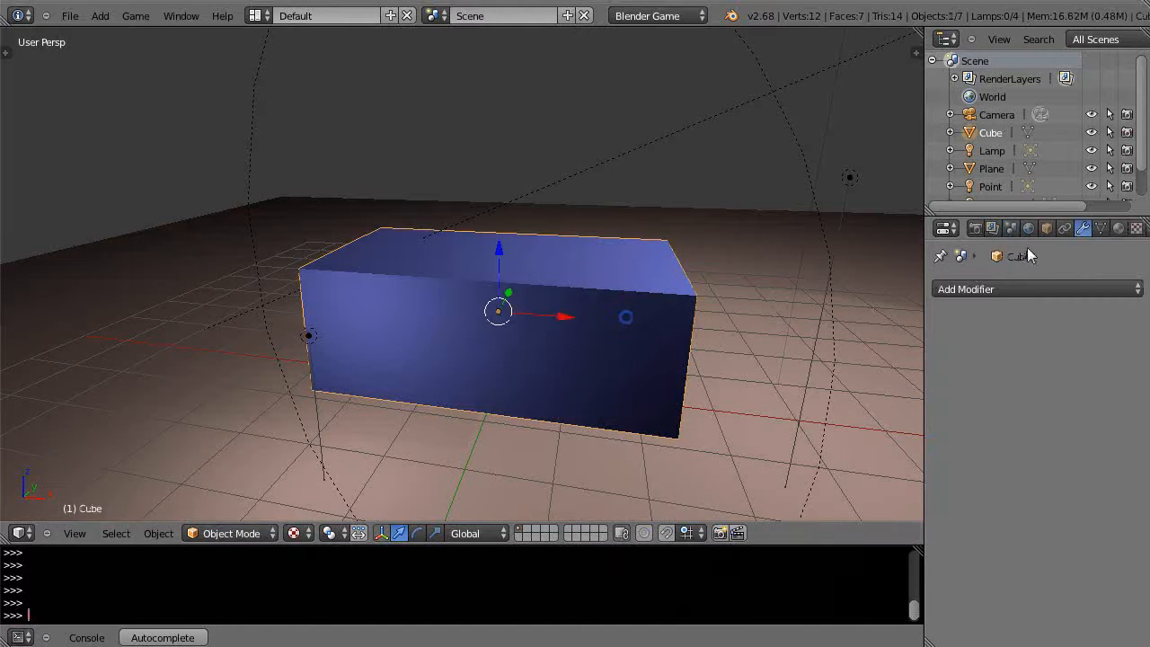
Step: Add a Multiresolution modifier to the cube and subdivide it into a rounded shape
left_click(1039, 288)
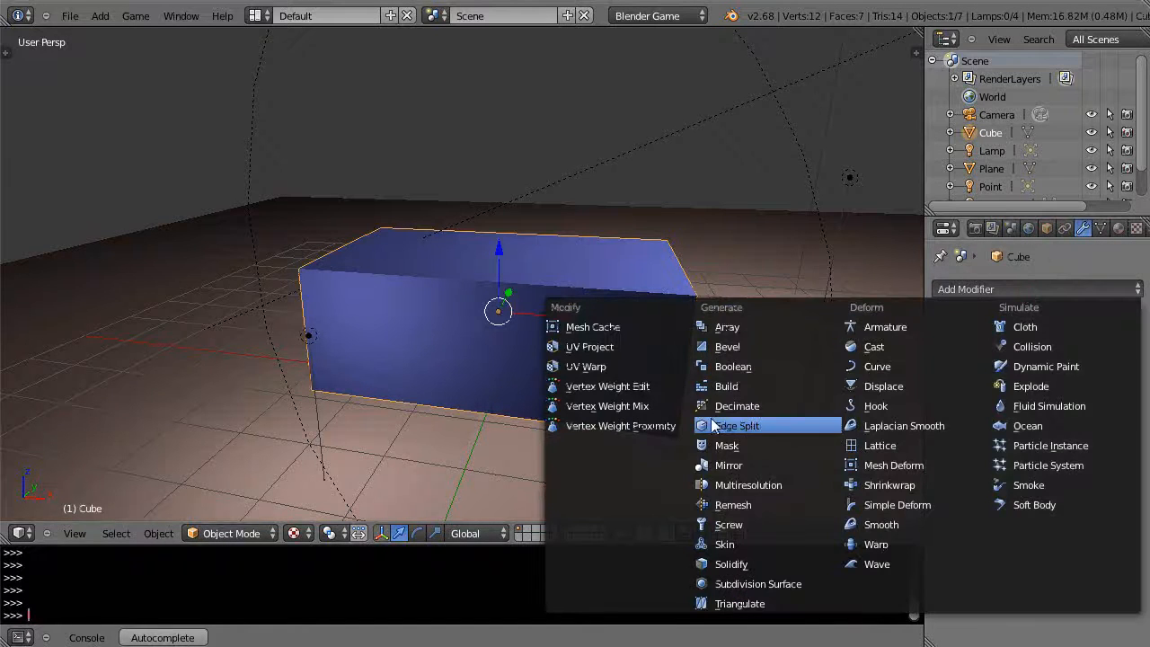
mouse_move(748, 485)
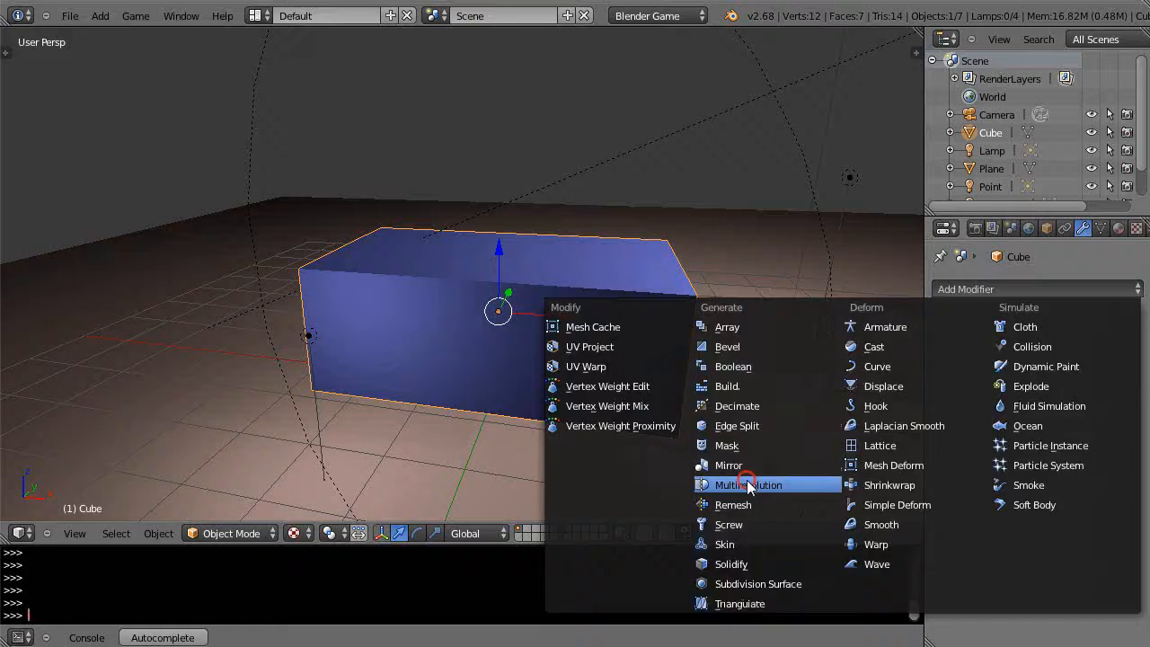
left_click(753, 485)
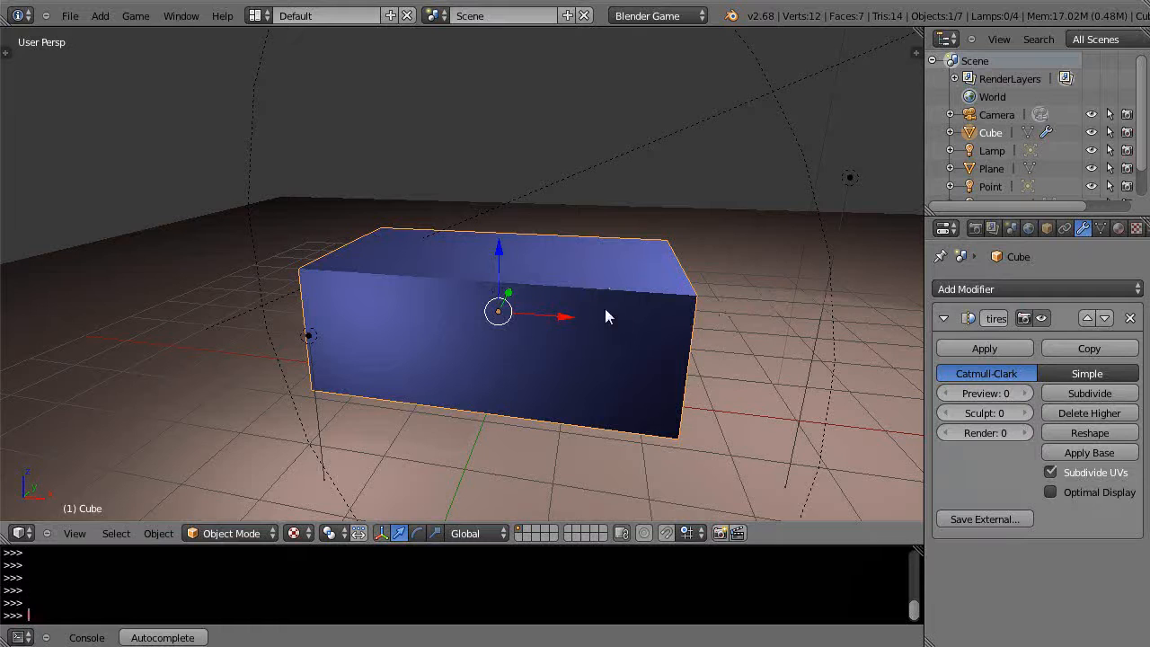
mouse_move(485, 309)
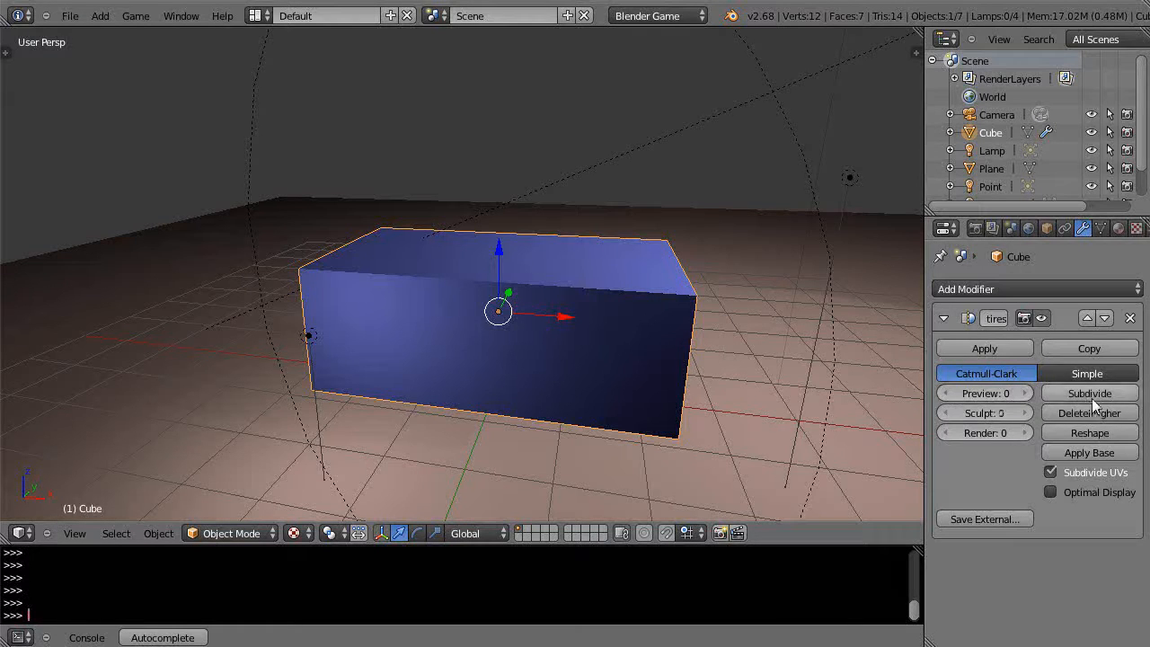
left_click(1089, 392)
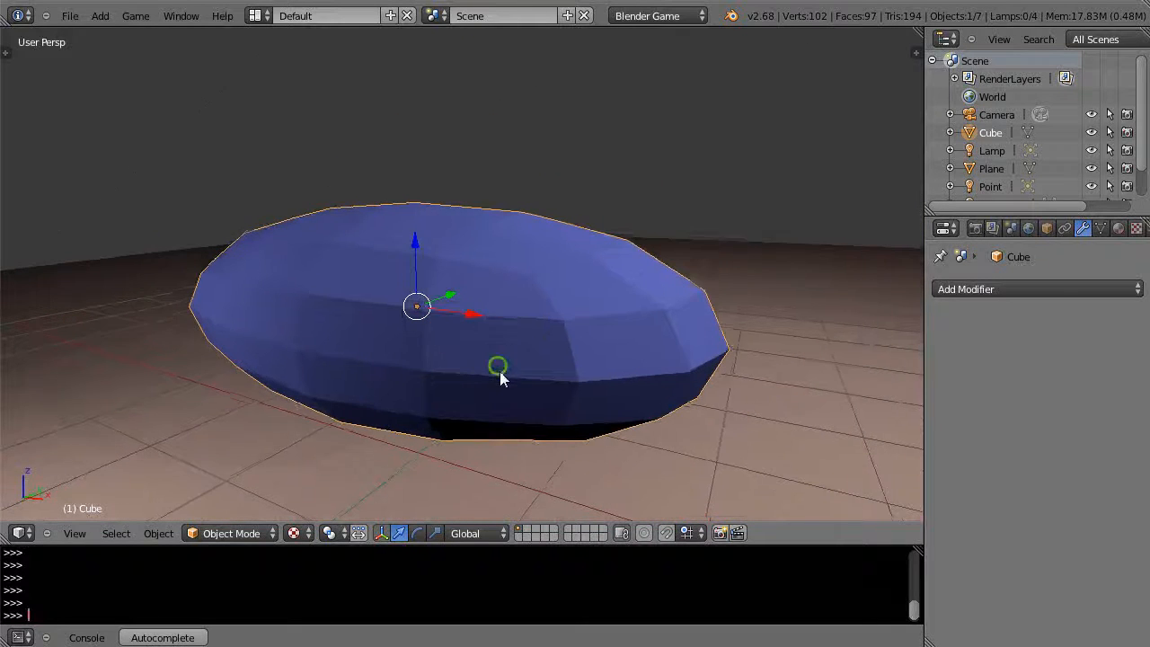
Step: Enter Edit Mode on the rounded mesh and switch the mesh selection mode to faces
key("Tab")
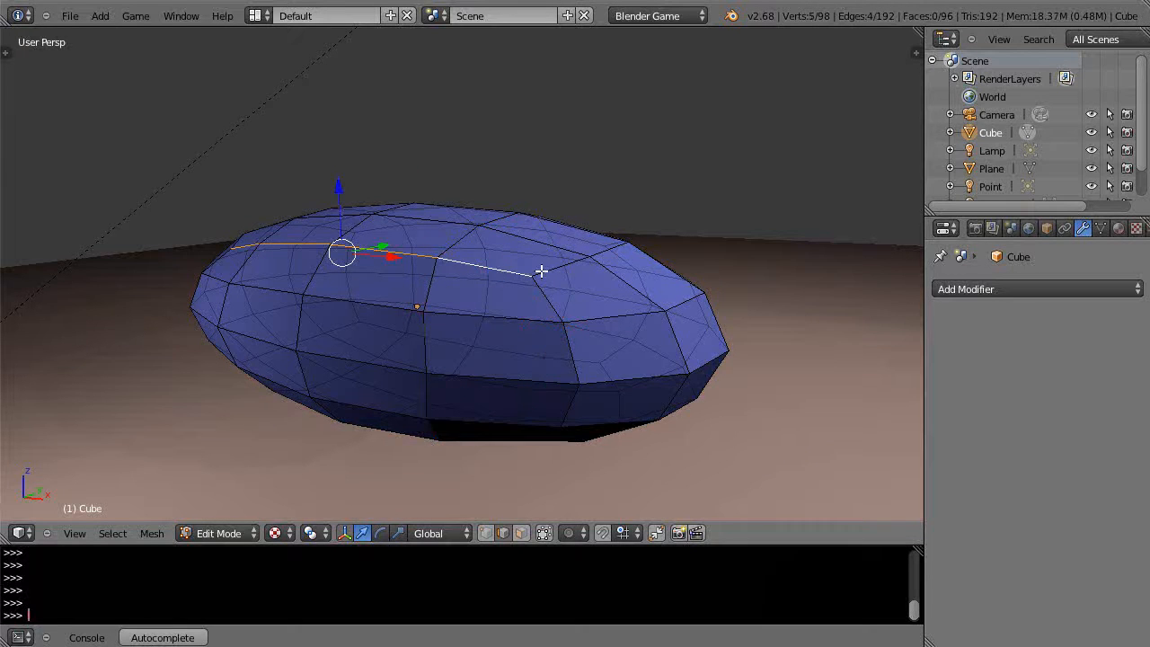
left_click_drag(541, 272, 518, 297)
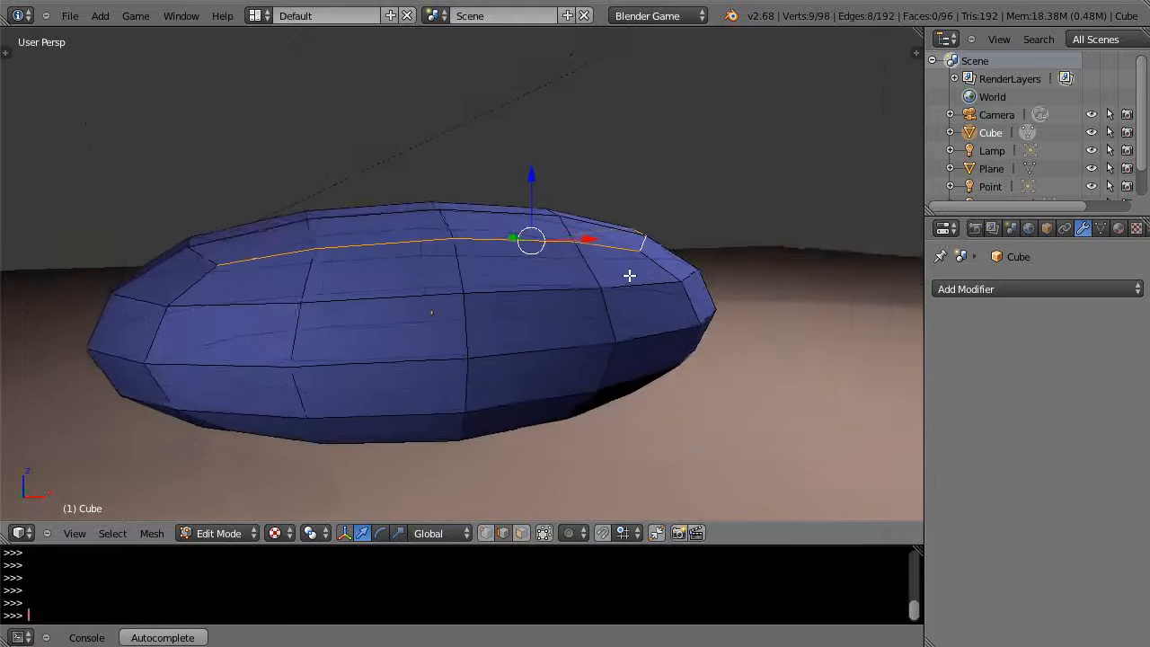
left_click(542, 532)
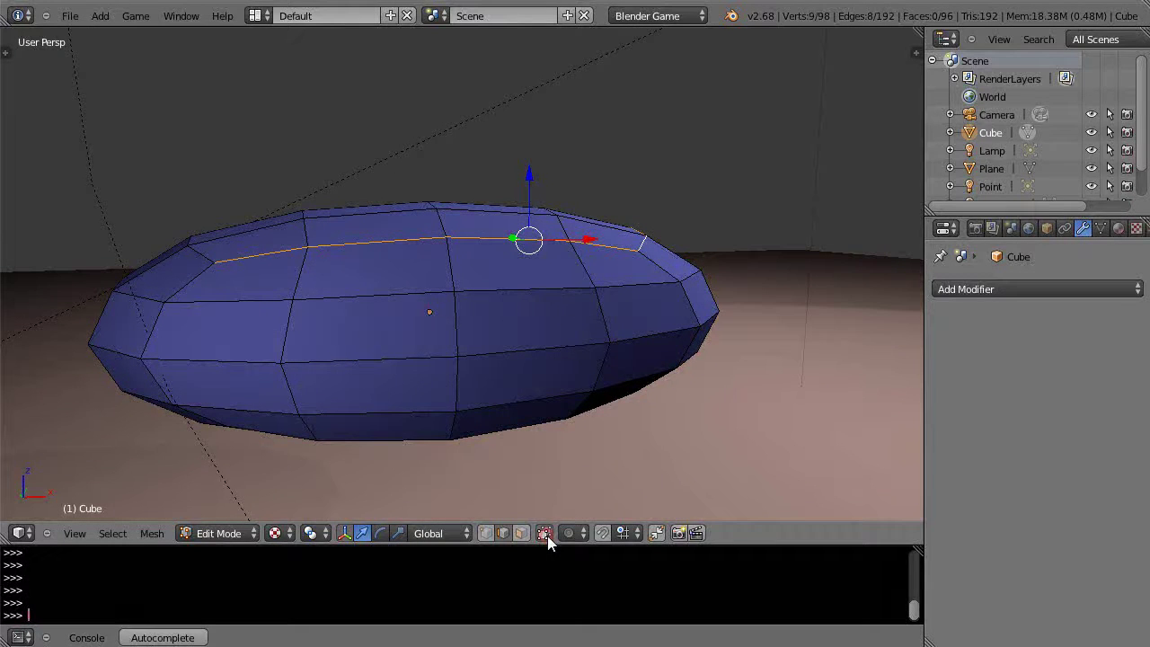
left_click(546, 532)
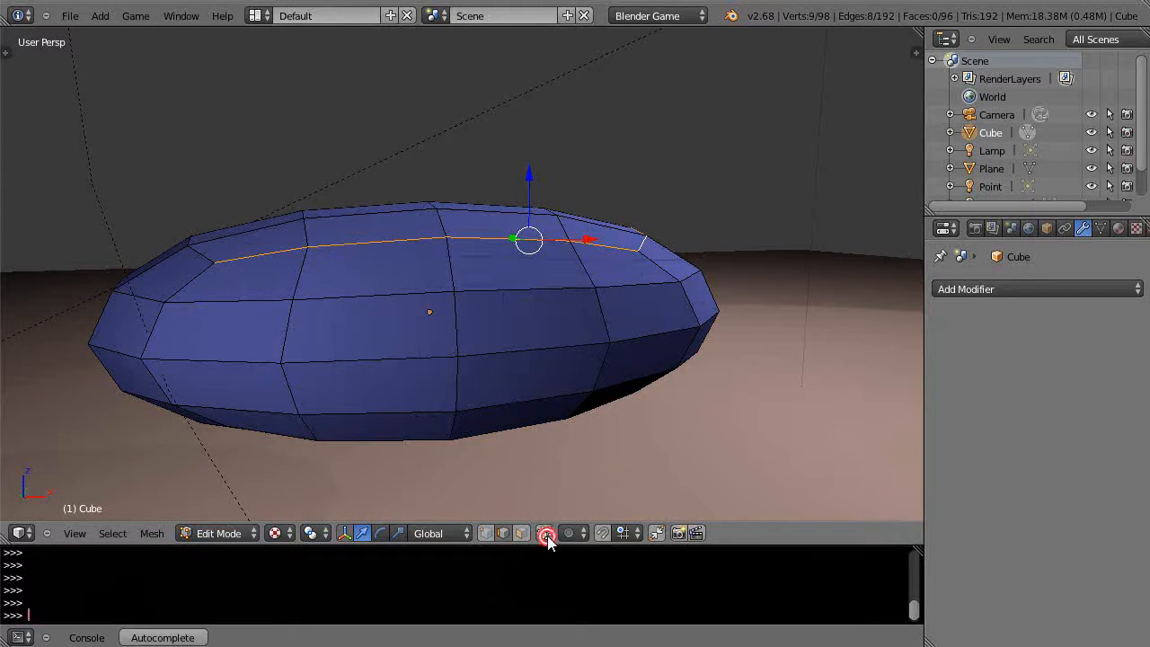
left_click(547, 532)
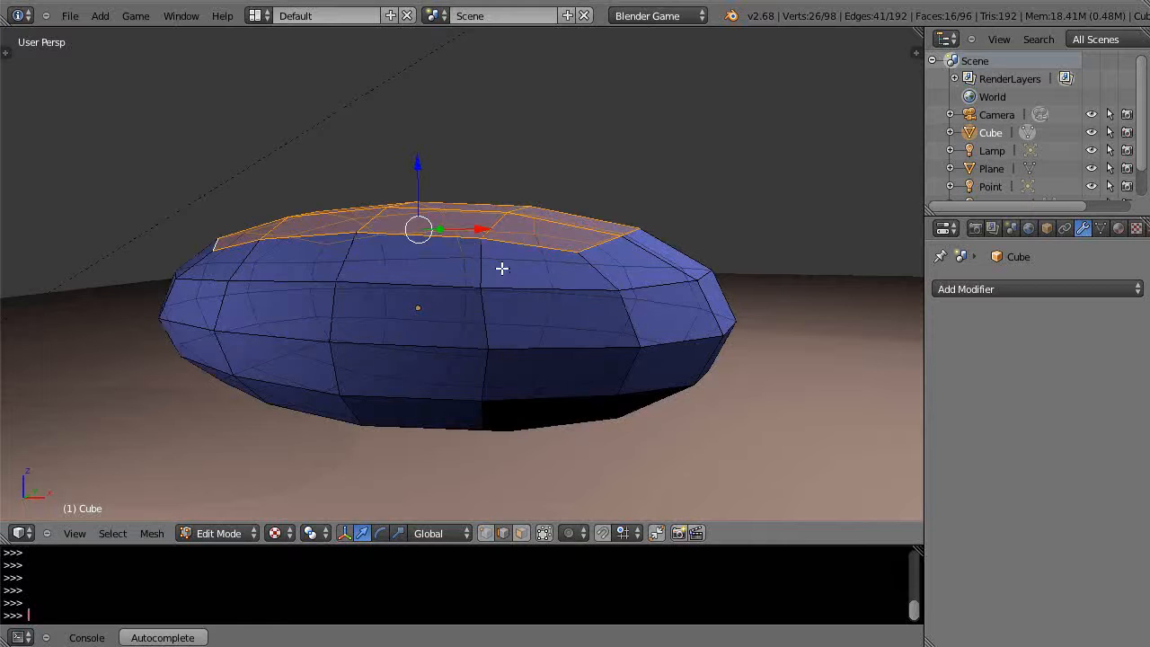
mouse_move(478, 259)
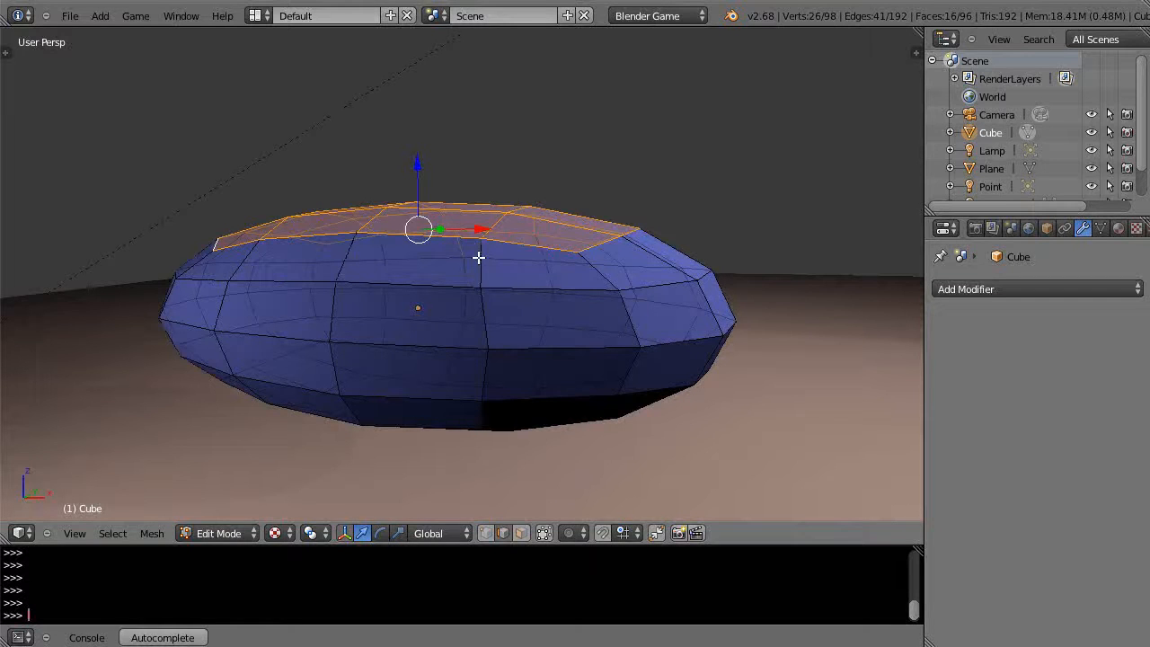
Step: Grow the selection of top faces to cover the mesh's whole upper surface
key("s")
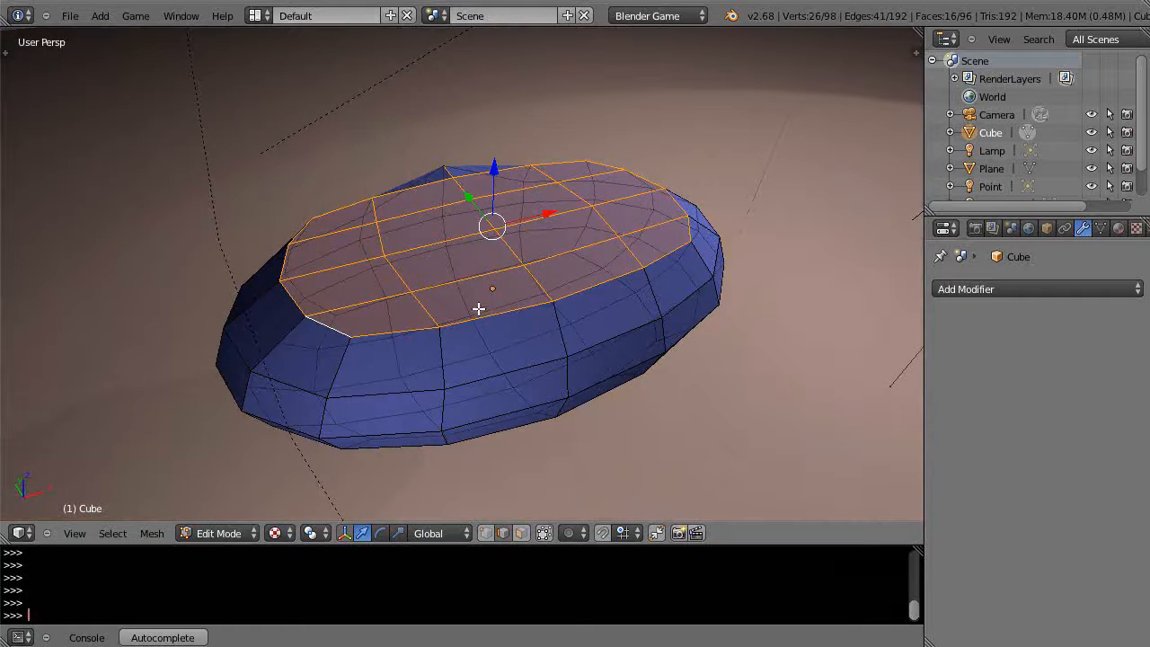
mouse_move(470, 194)
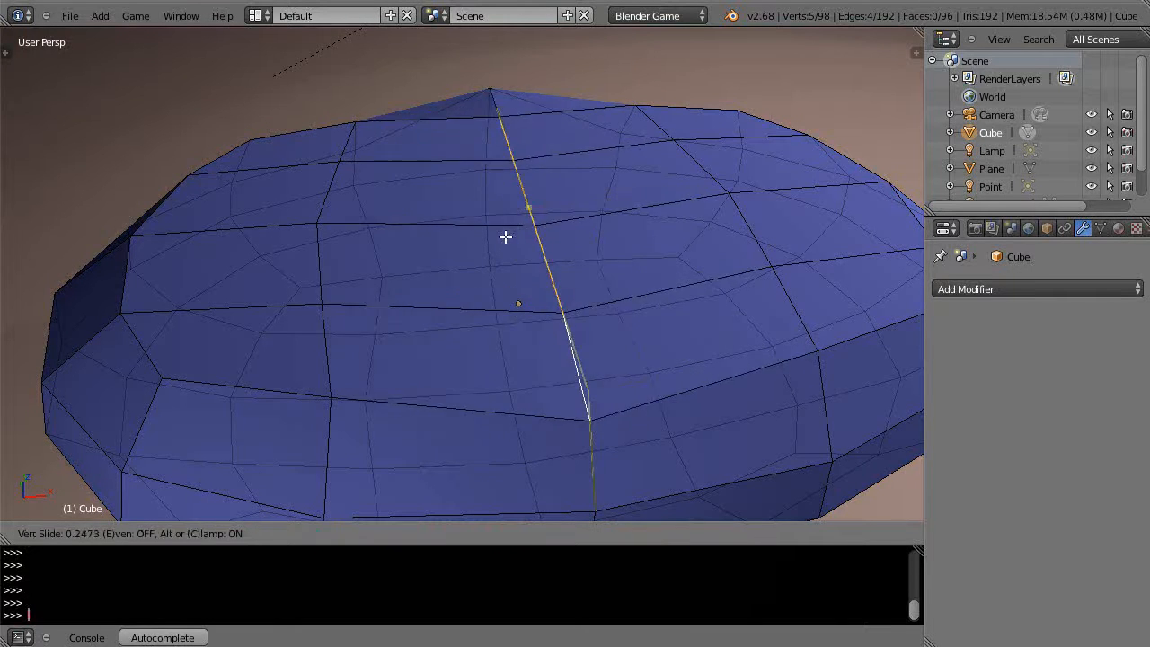
mouse_move(600, 216)
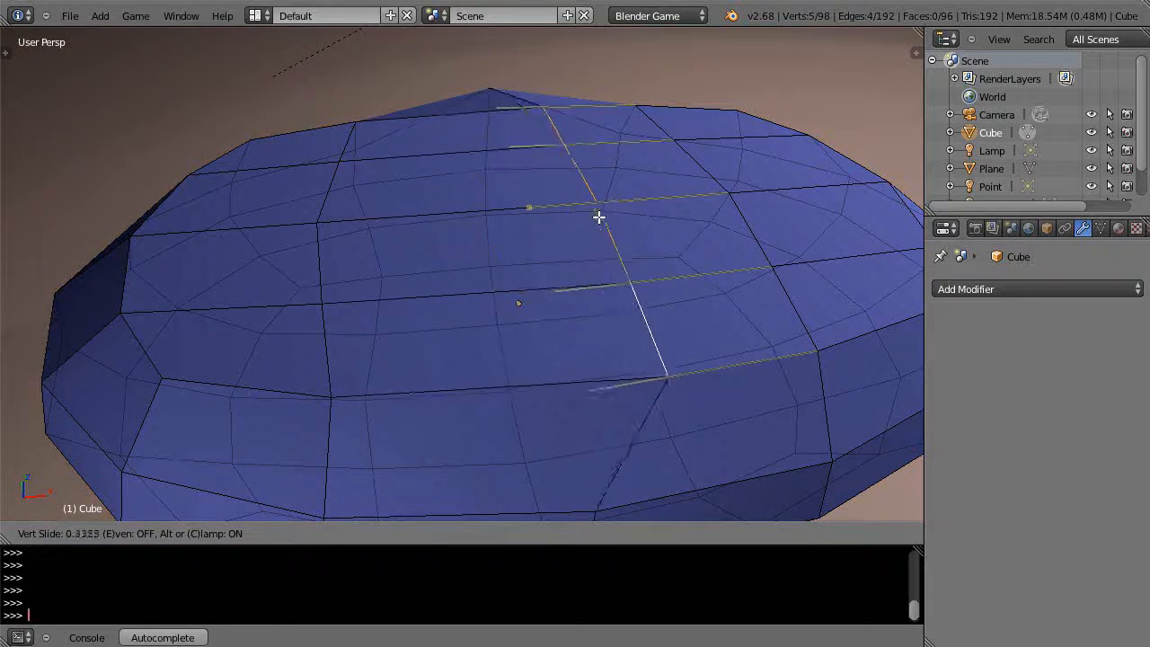
mouse_move(464, 205)
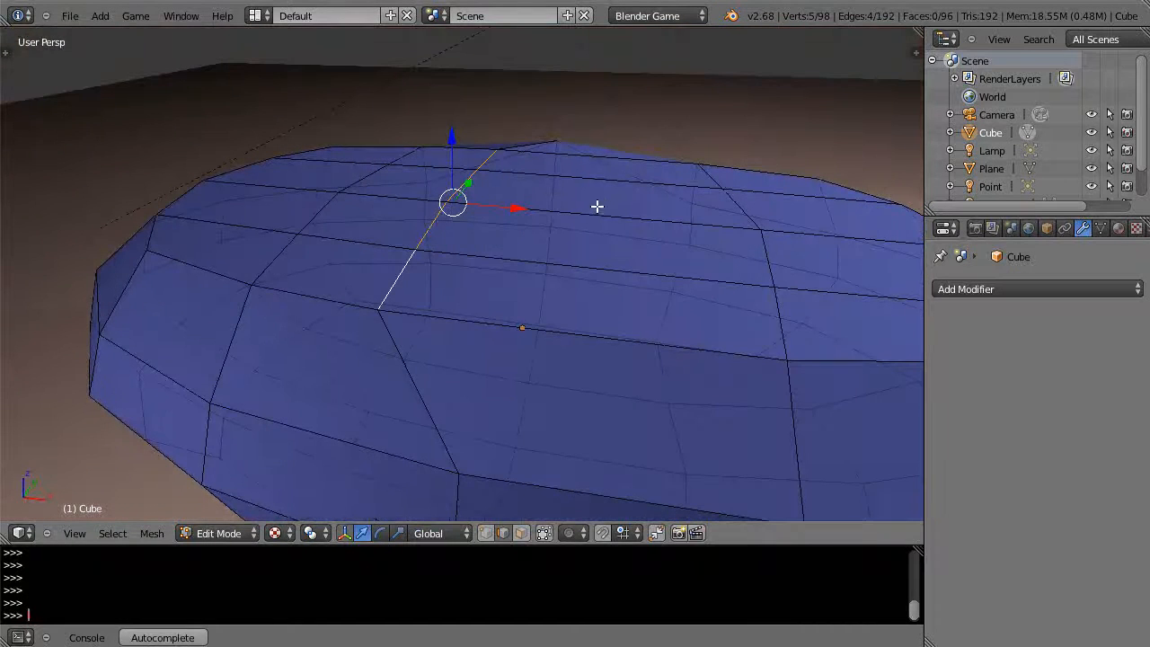
left_click_drag(597, 206, 474, 158)
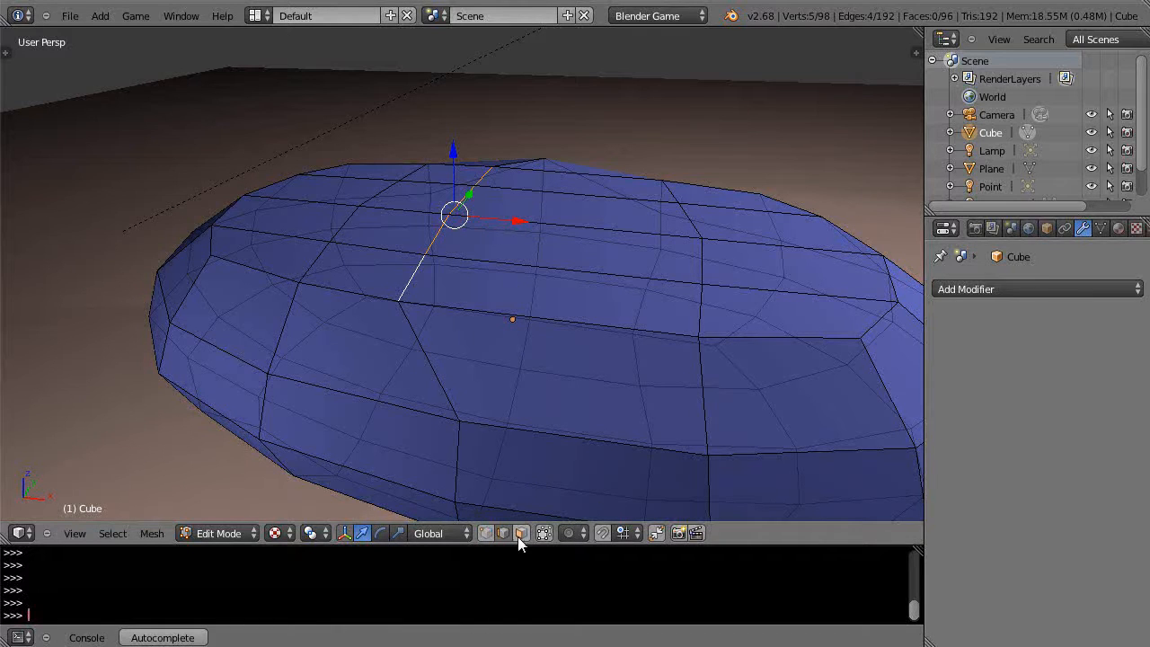
mouse_move(565, 456)
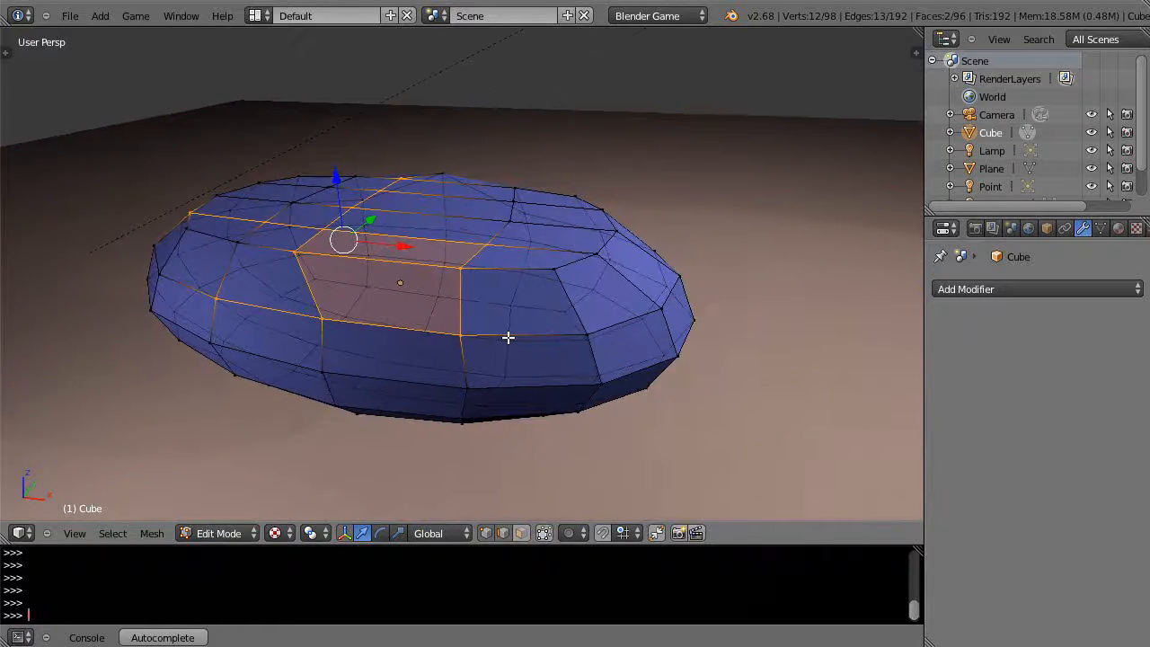
left_click_drag(507, 338, 559, 349)
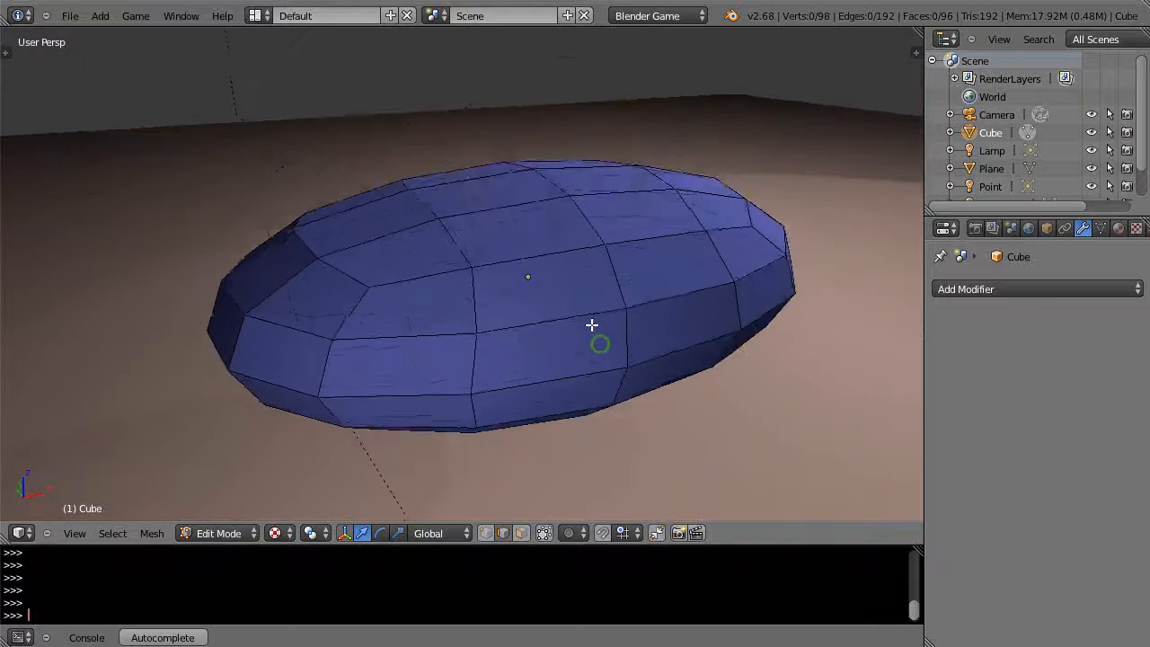
Step: Add a horizontal loop cut around the flattened oval mesh
left_click_drag(593, 342, 584, 332)
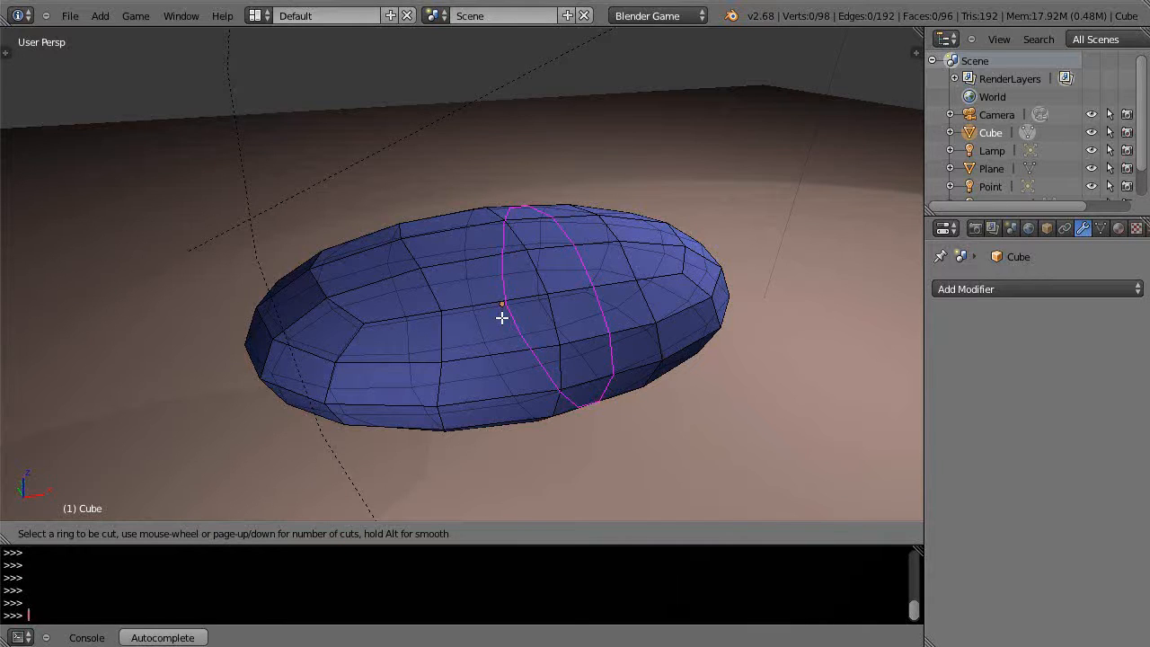
mouse_move(363, 276)
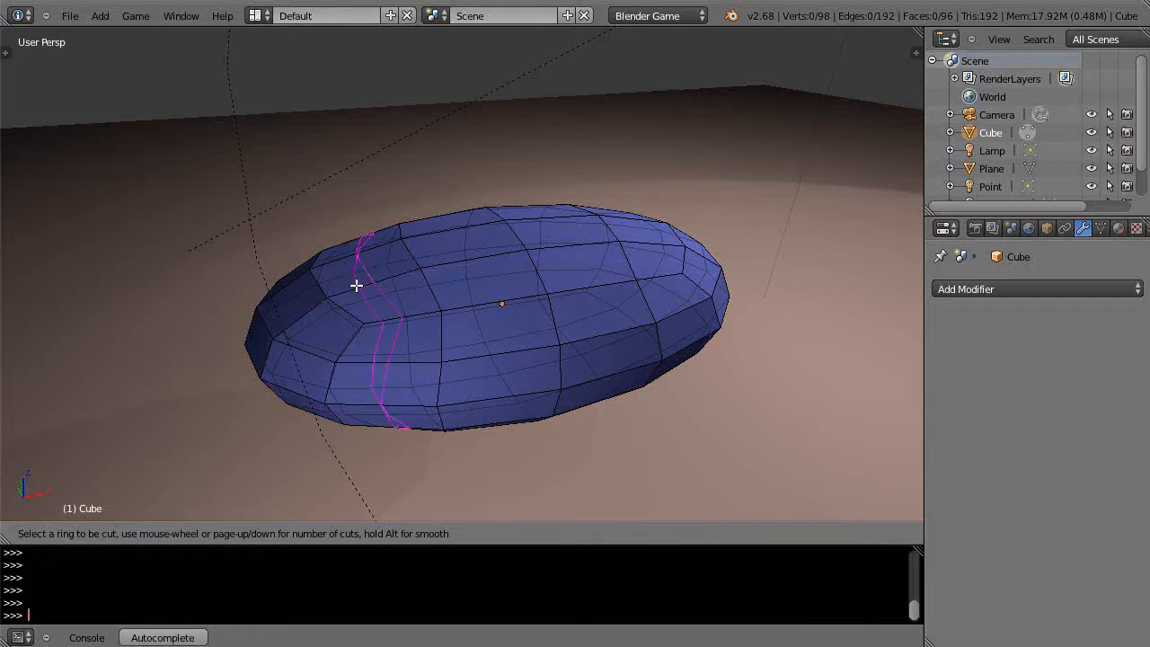
mouse_move(380, 293)
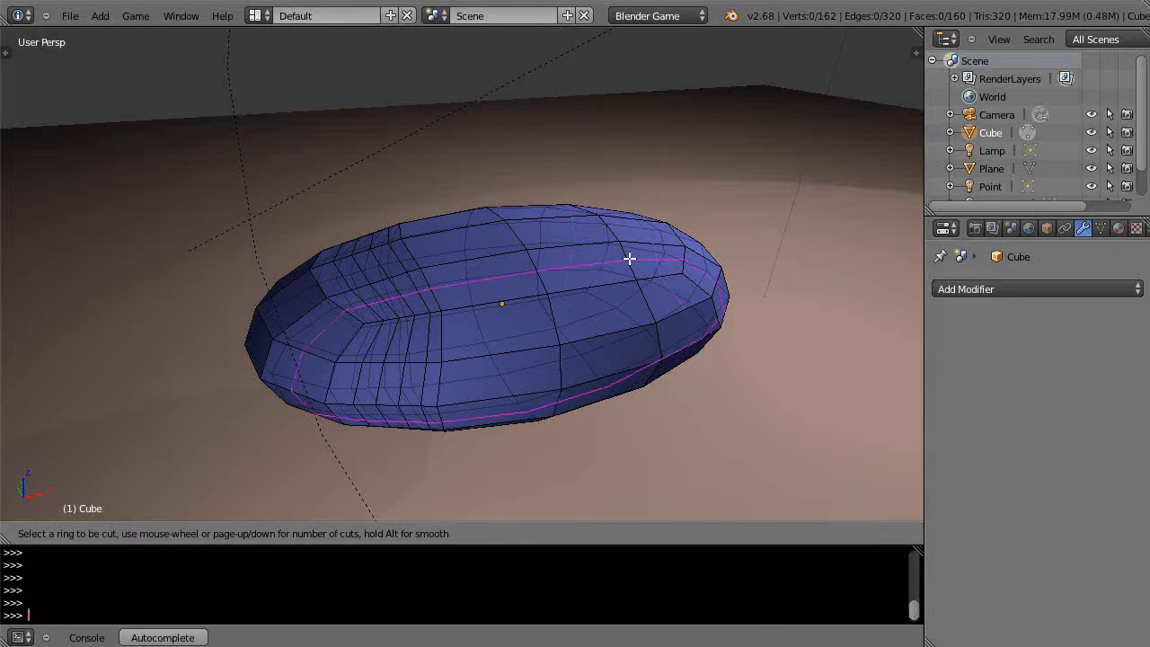
mouse_move(572, 248)
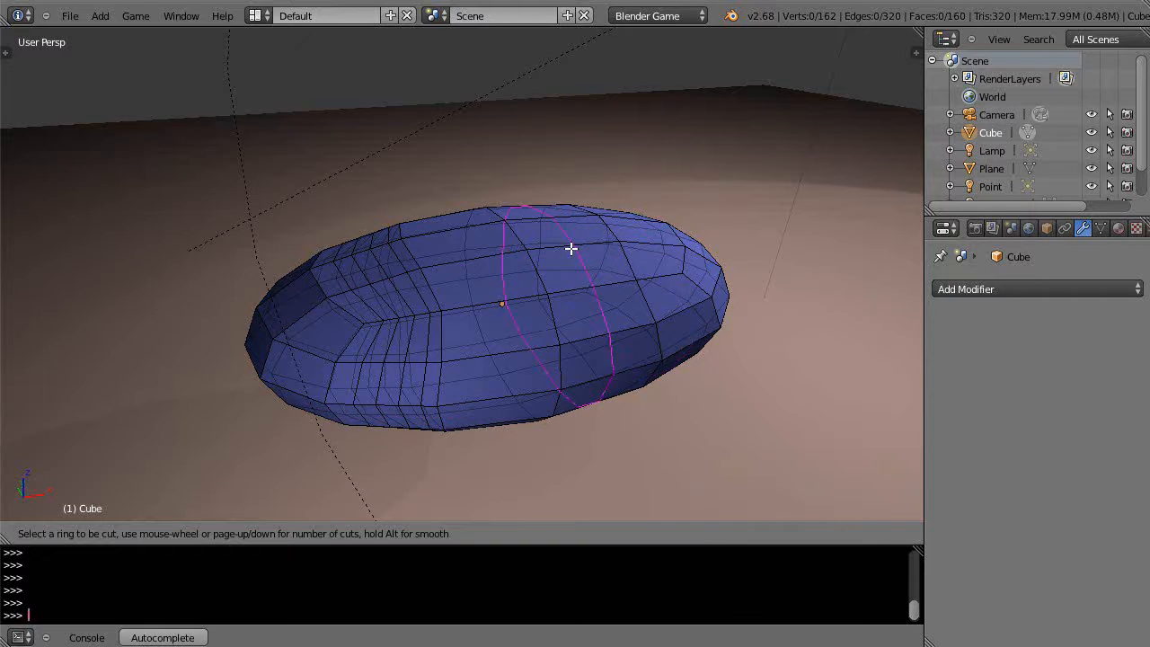
mouse_move(630, 255)
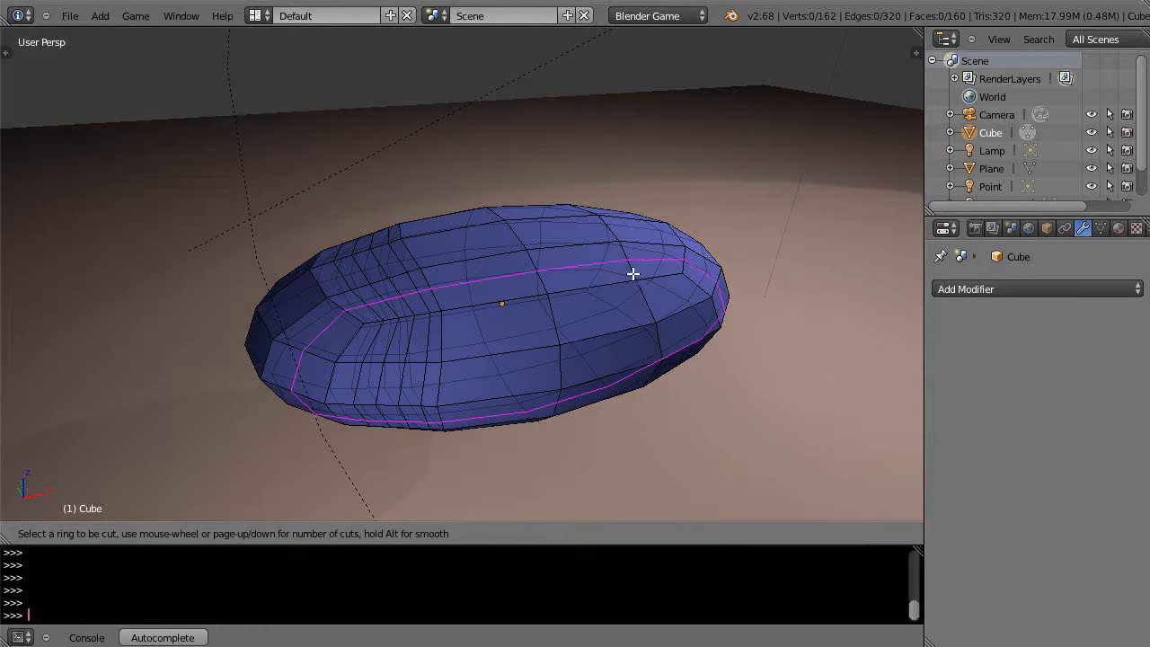
left_click(633, 273)
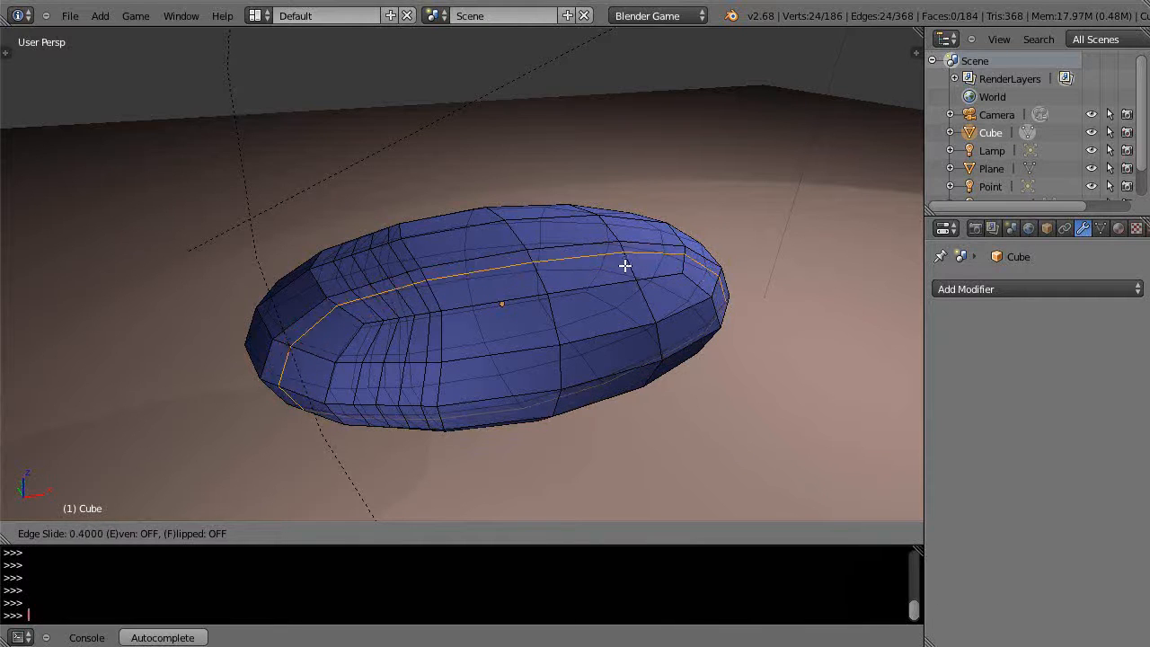
mouse_move(625, 273)
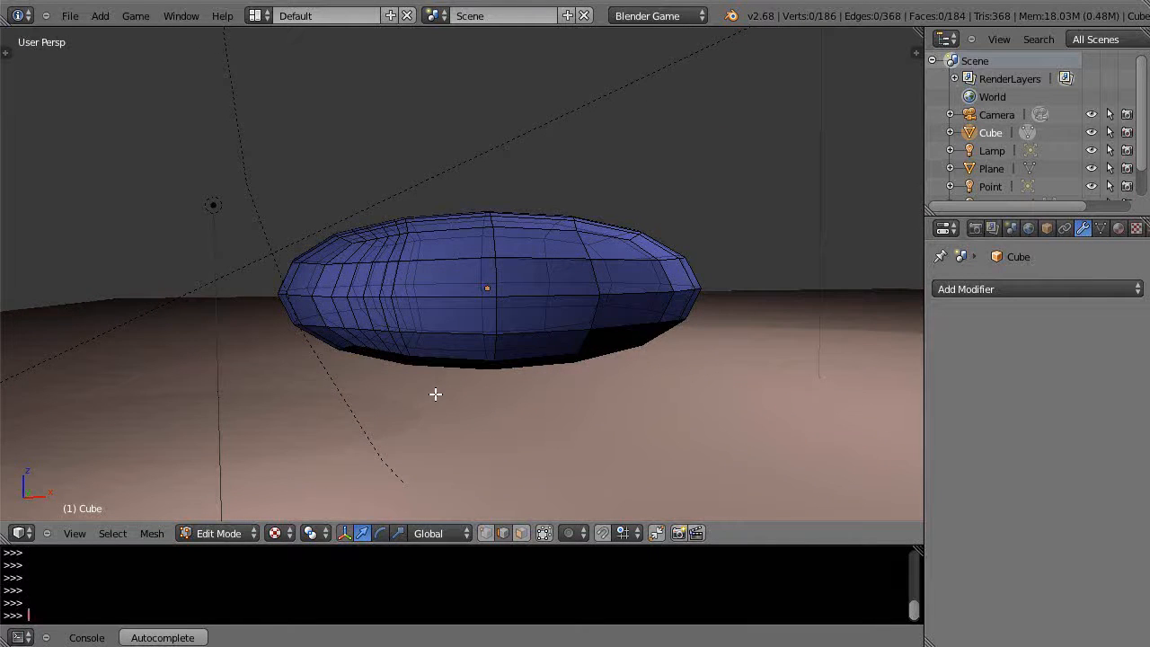
Step: Leave Edit Mode after removing the top faces and select the open bowl object
left_click_drag(214, 169, 715, 255)
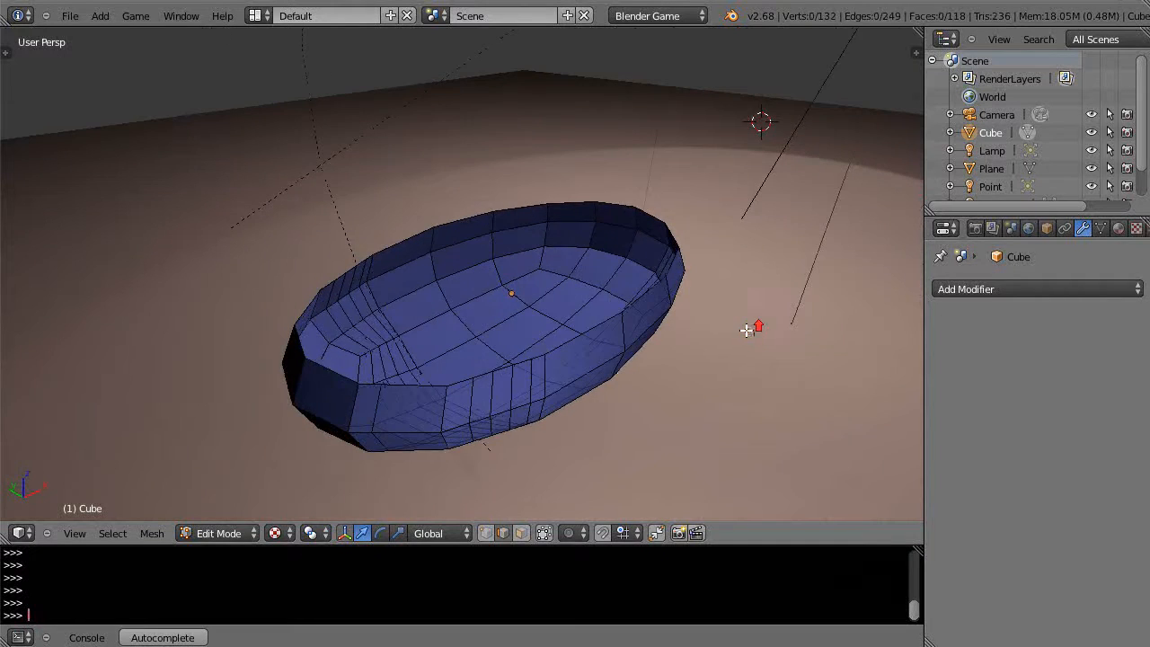
key("Tab")
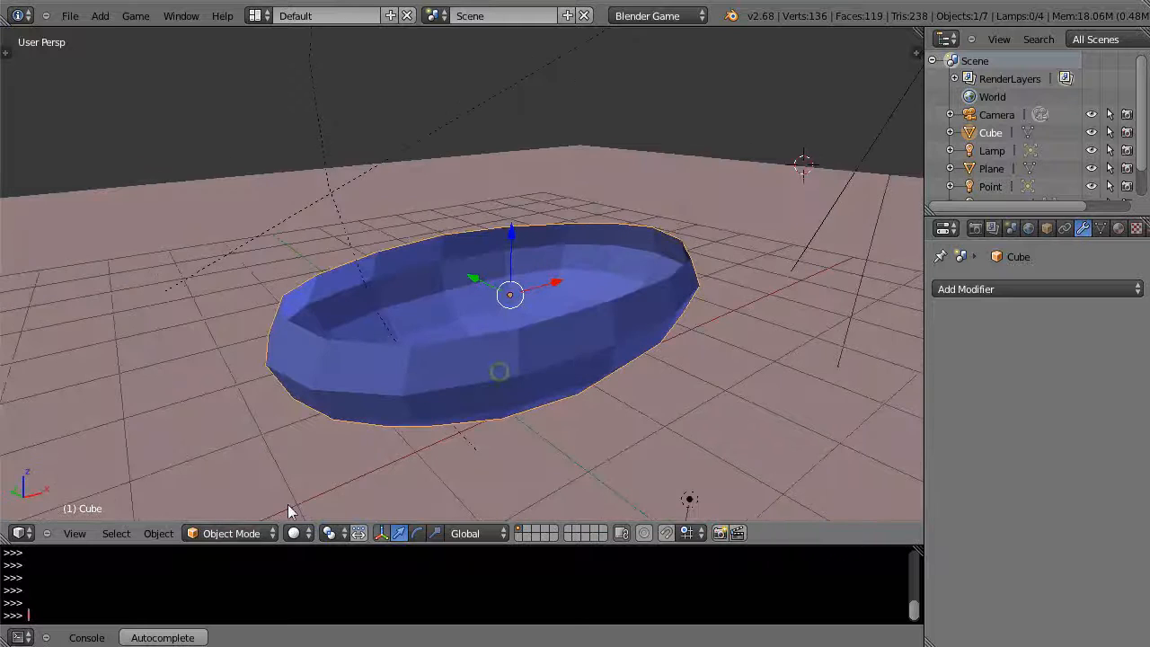
left_click(293, 532)
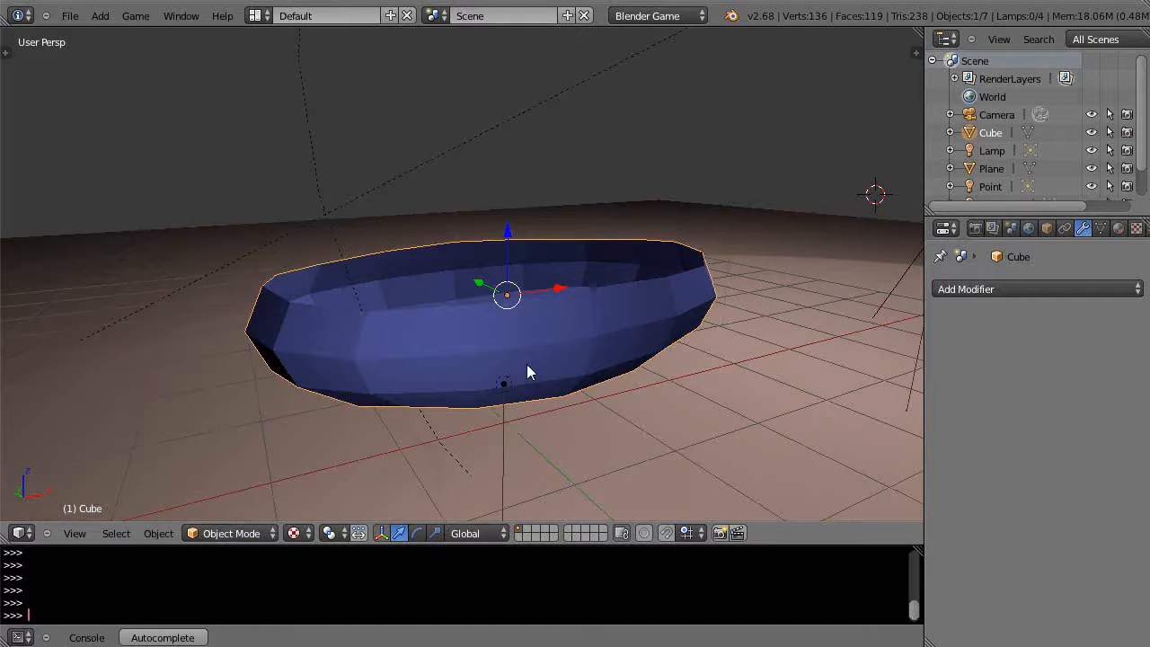
Step: Duplicate the bowl as Cube.001 and flip the normals of all its faces
key("shift+d")
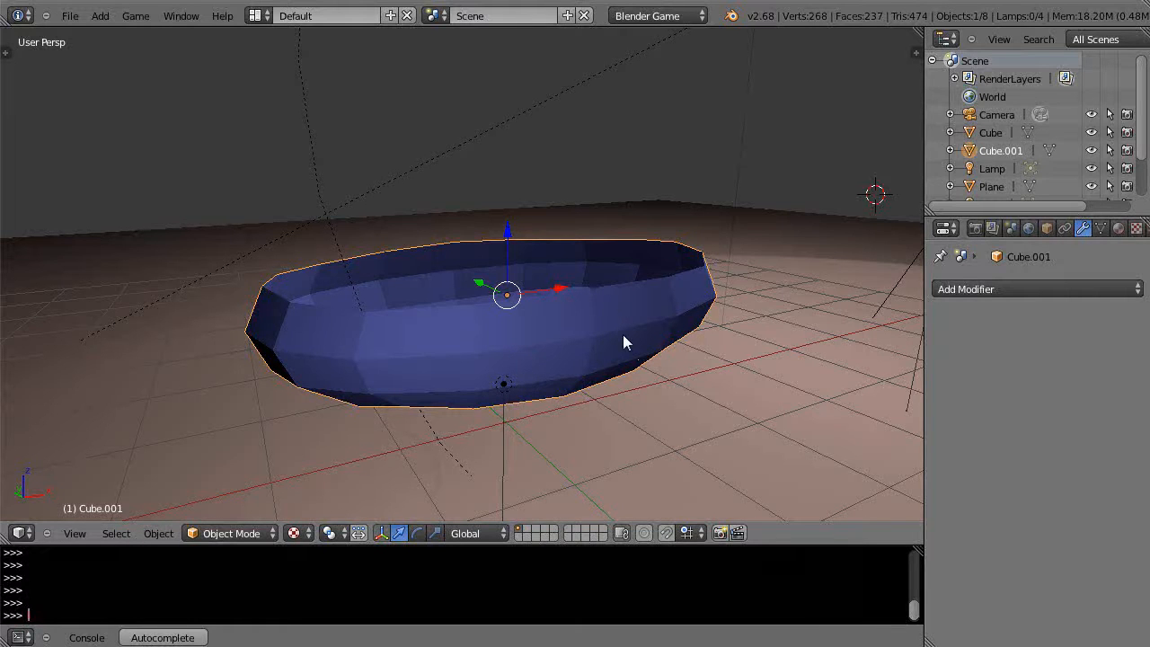
key("Tab")
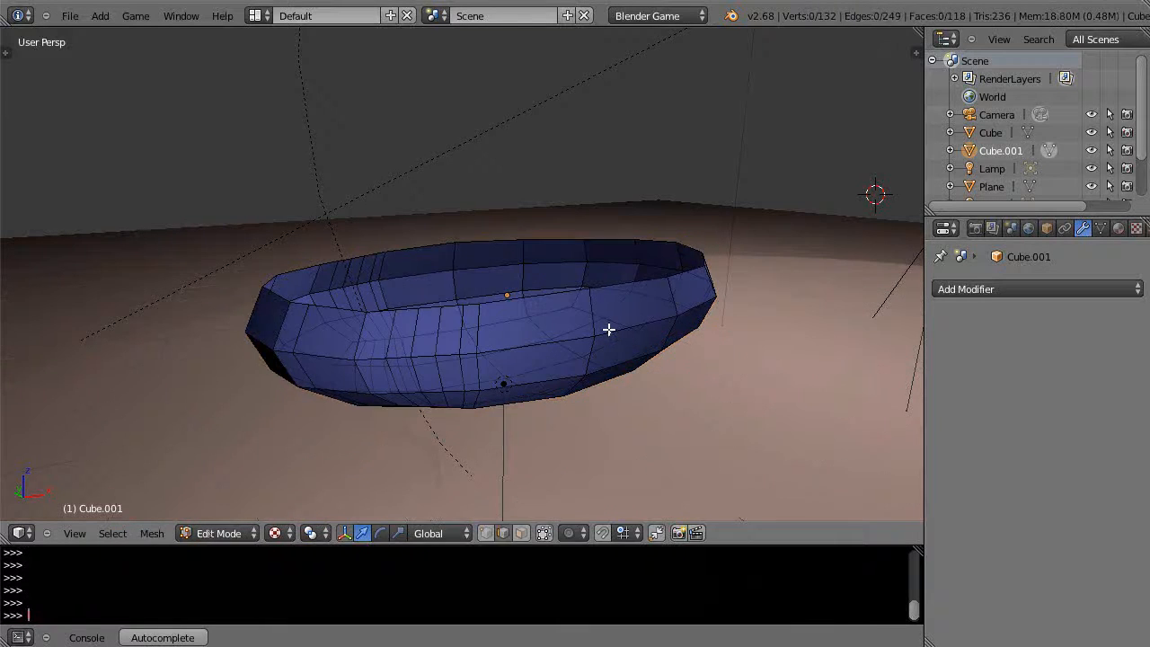
key("a")
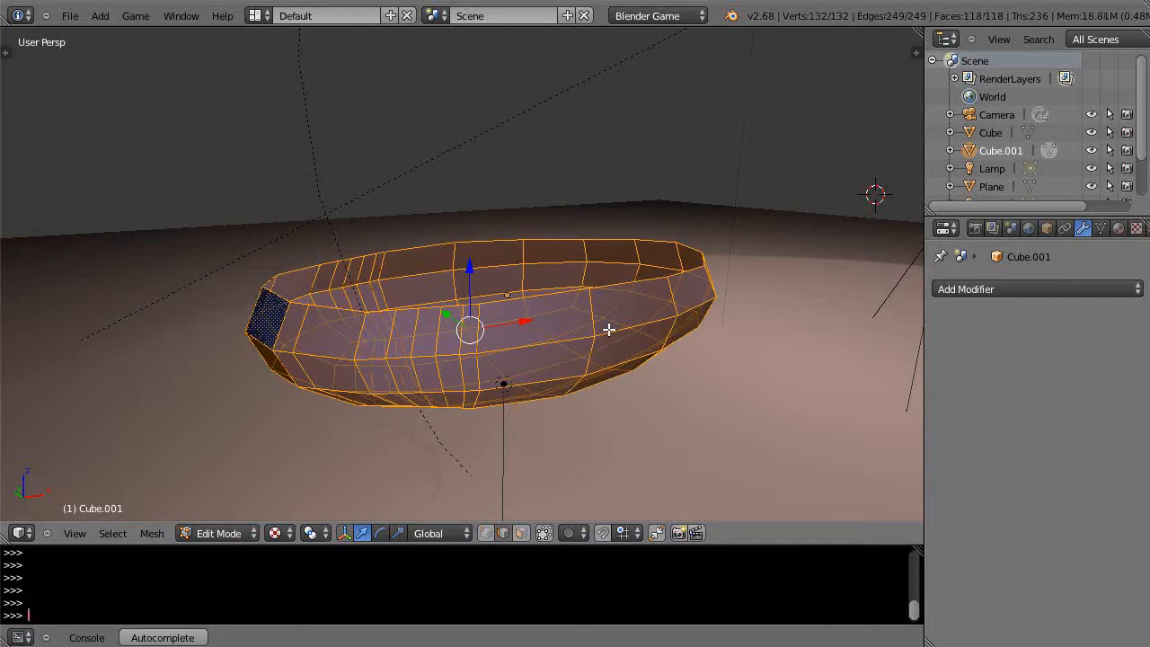
left_click(151, 532)
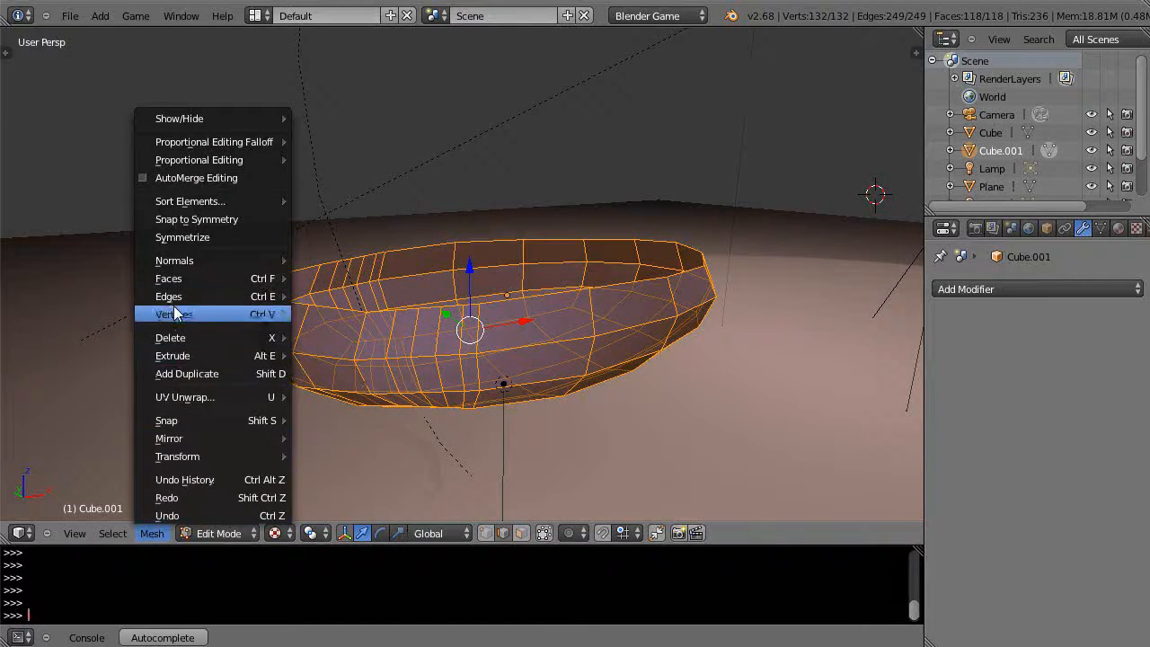
mouse_move(175, 258)
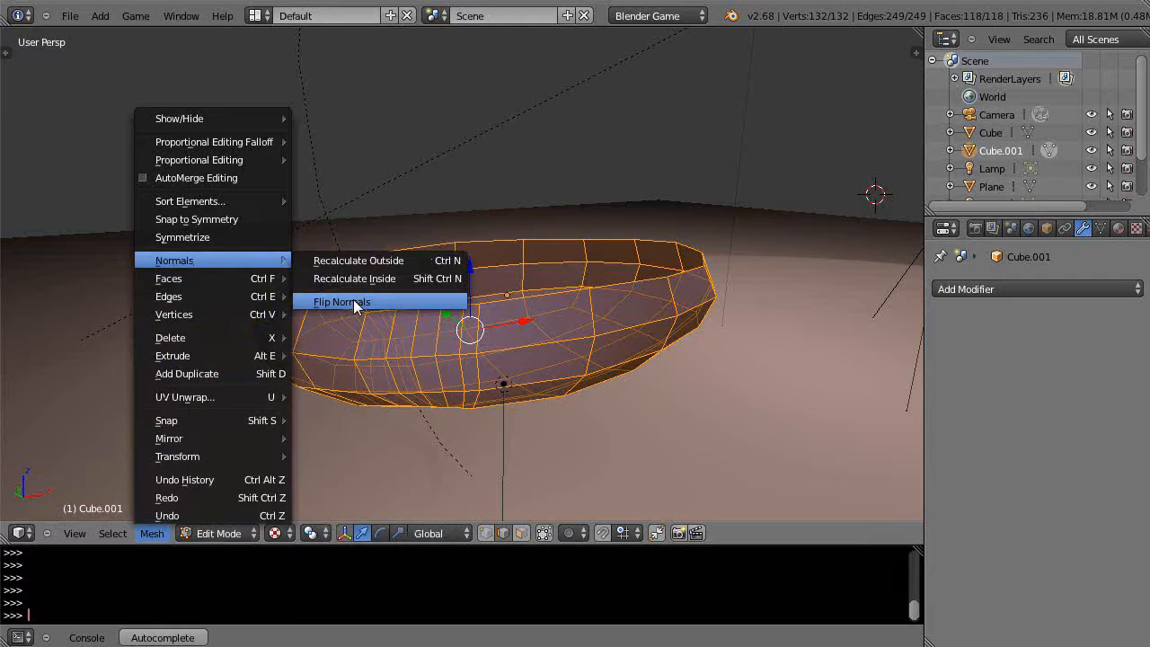
left_click(342, 302)
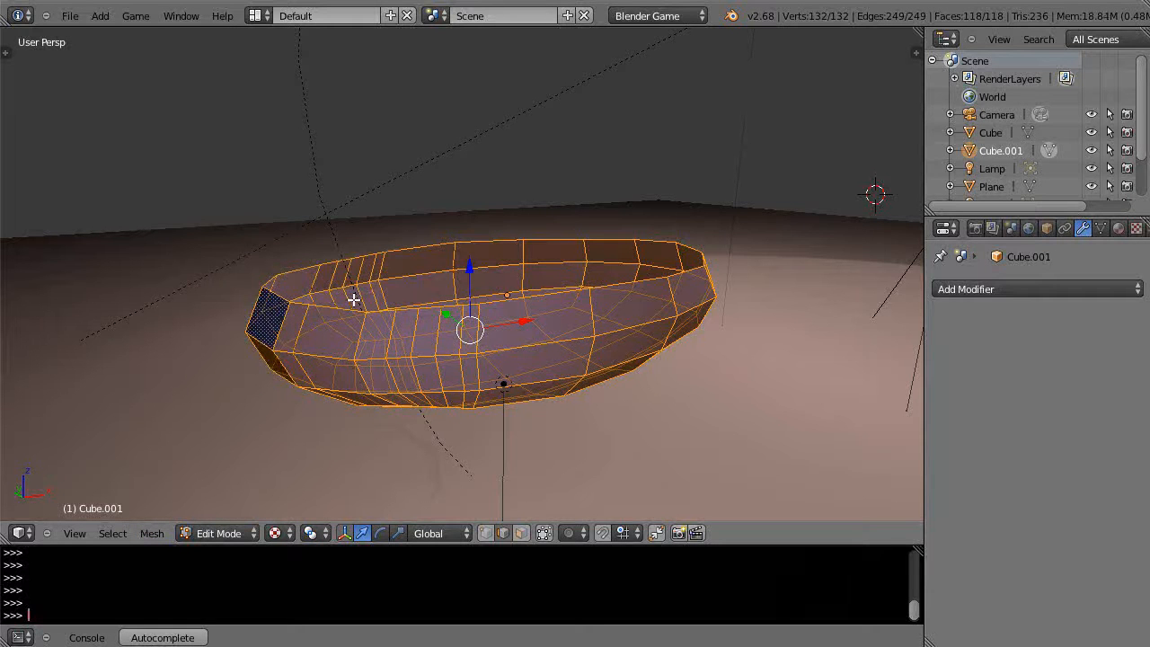
key("Tab")
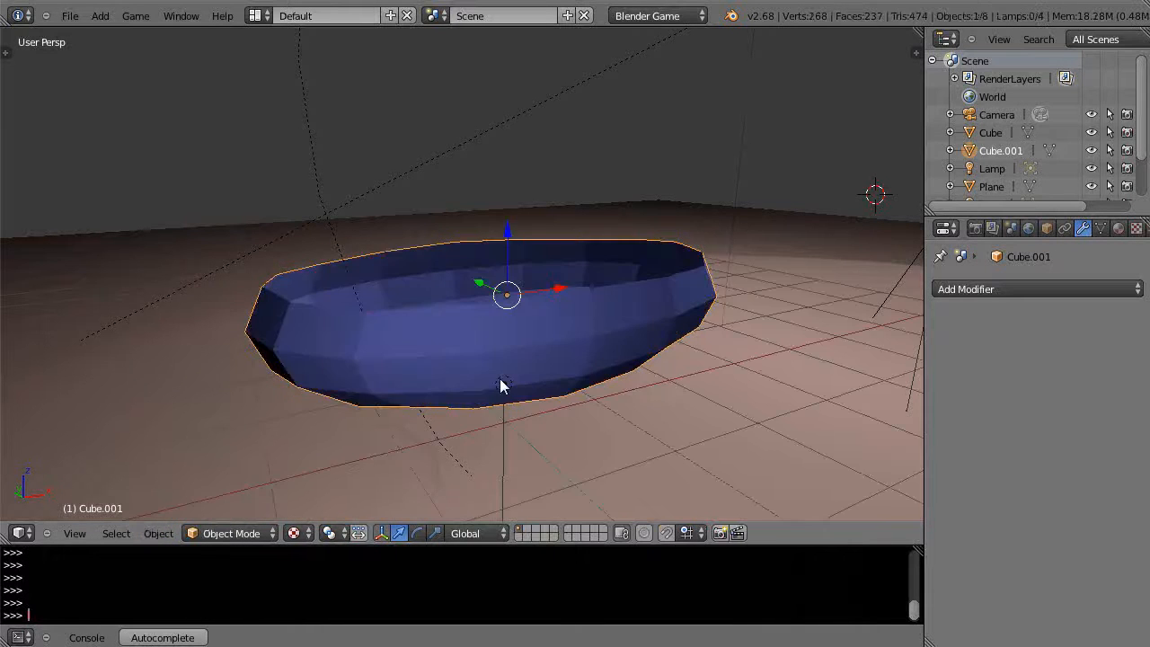
left_click_drag(503, 387, 638, 261)
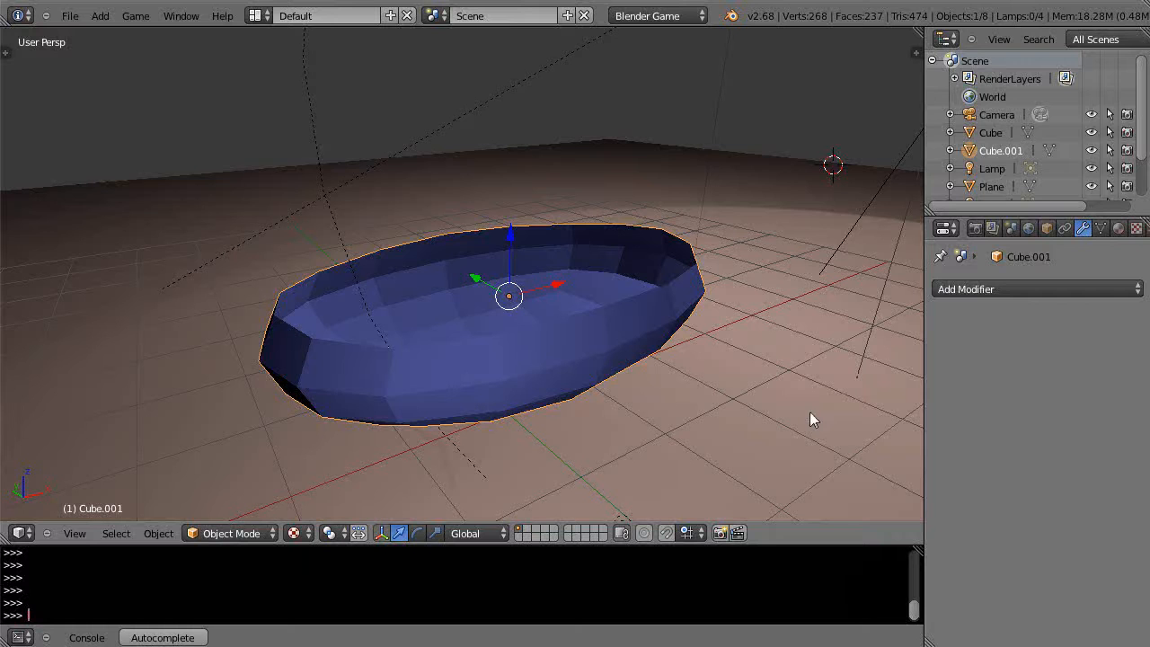
Step: Display the copy's face normals as cyan lines and lengthen them to size 0.58
key("N")
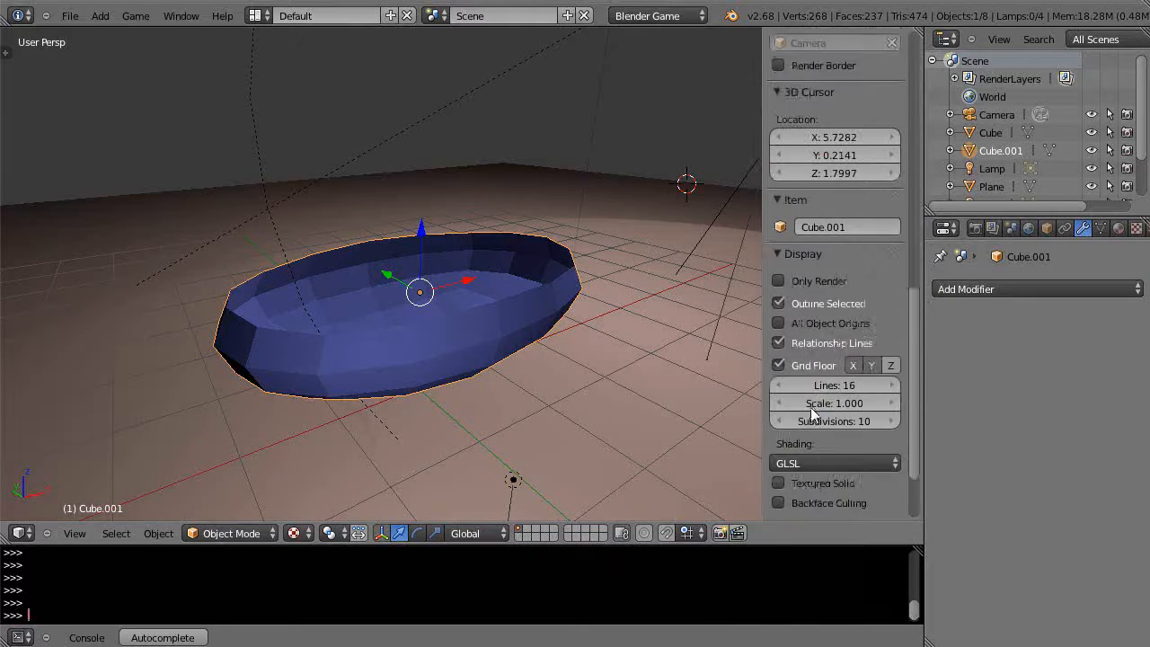
scroll("down", 3)
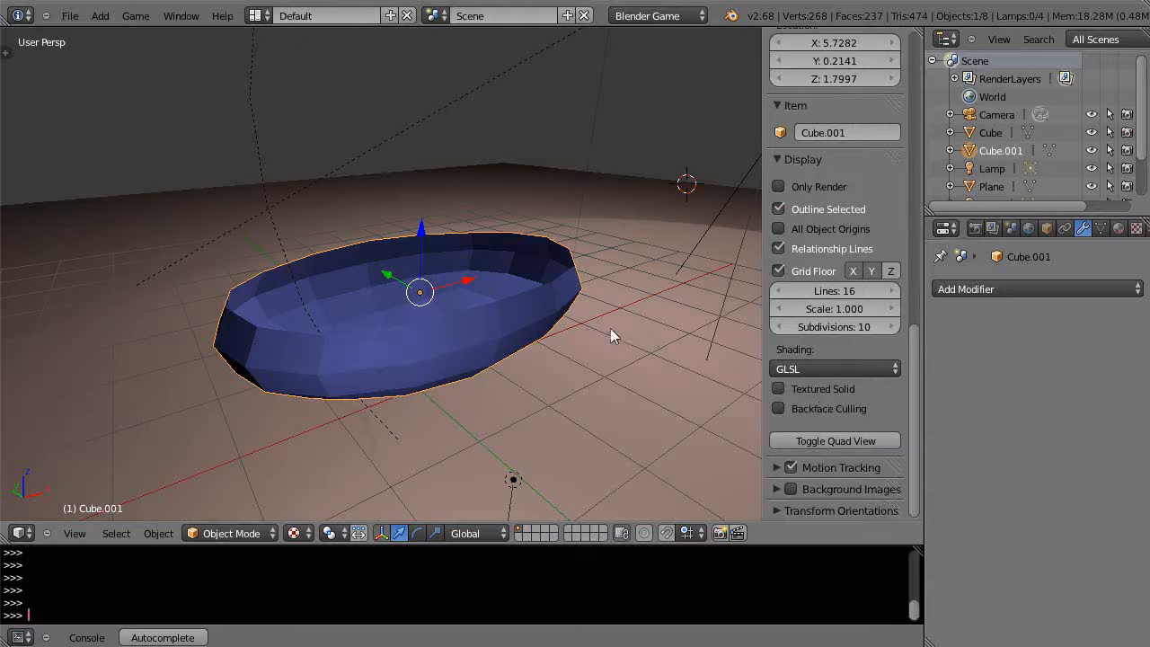
key("Tab")
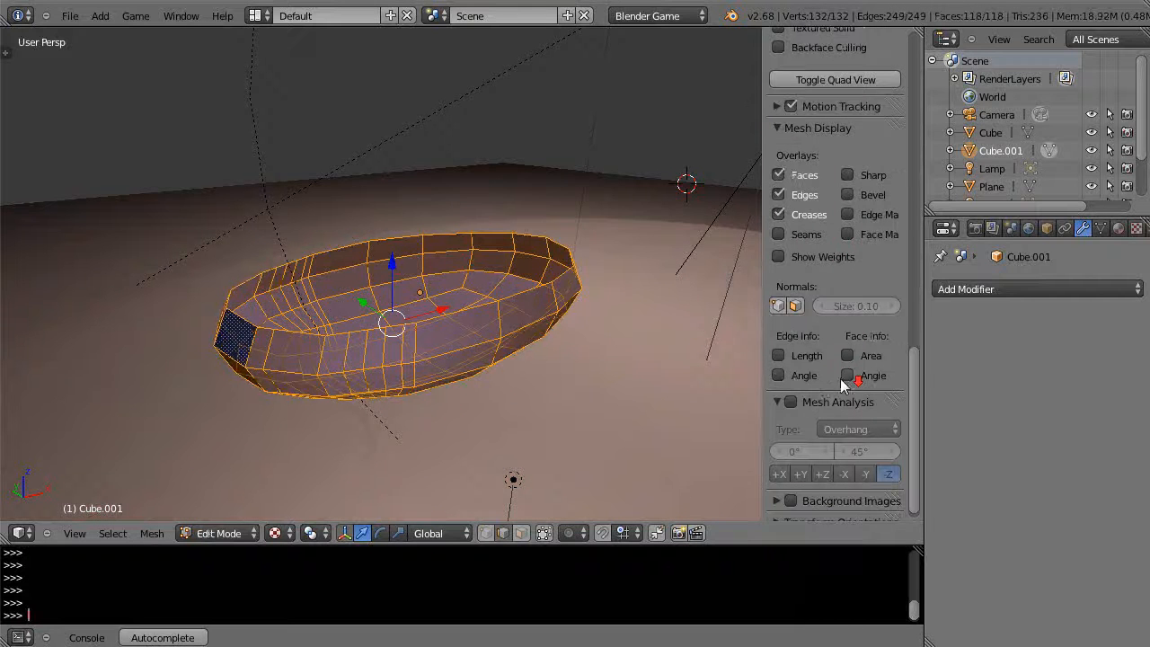
left_click(795, 306)
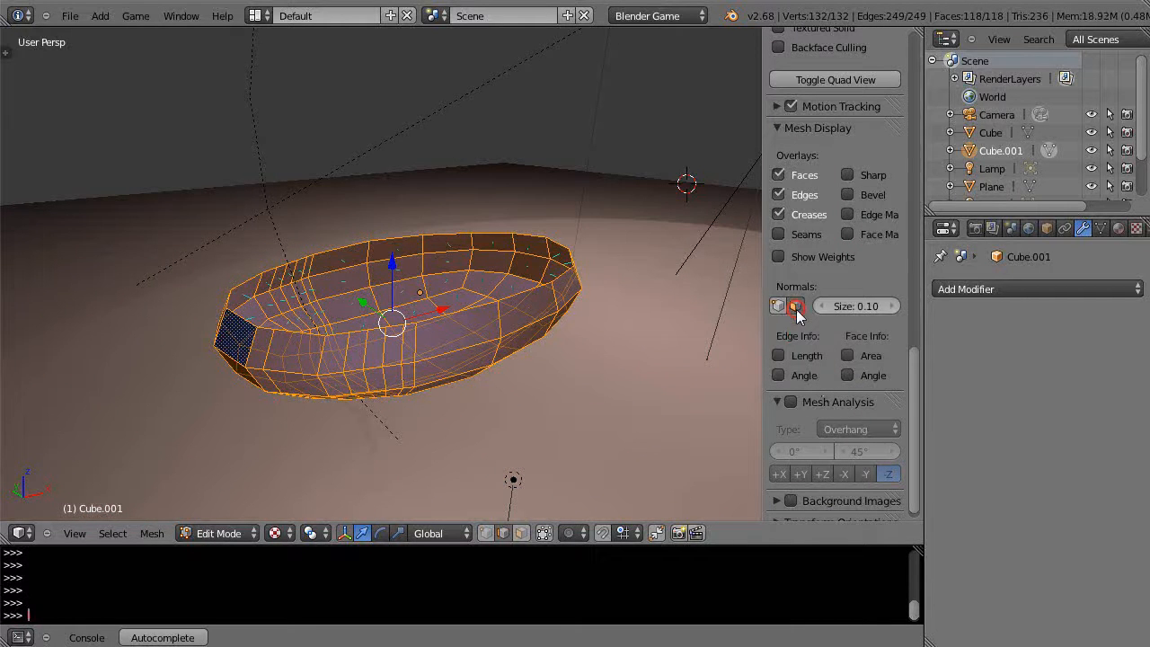
left_click_drag(827, 306, 849, 306)
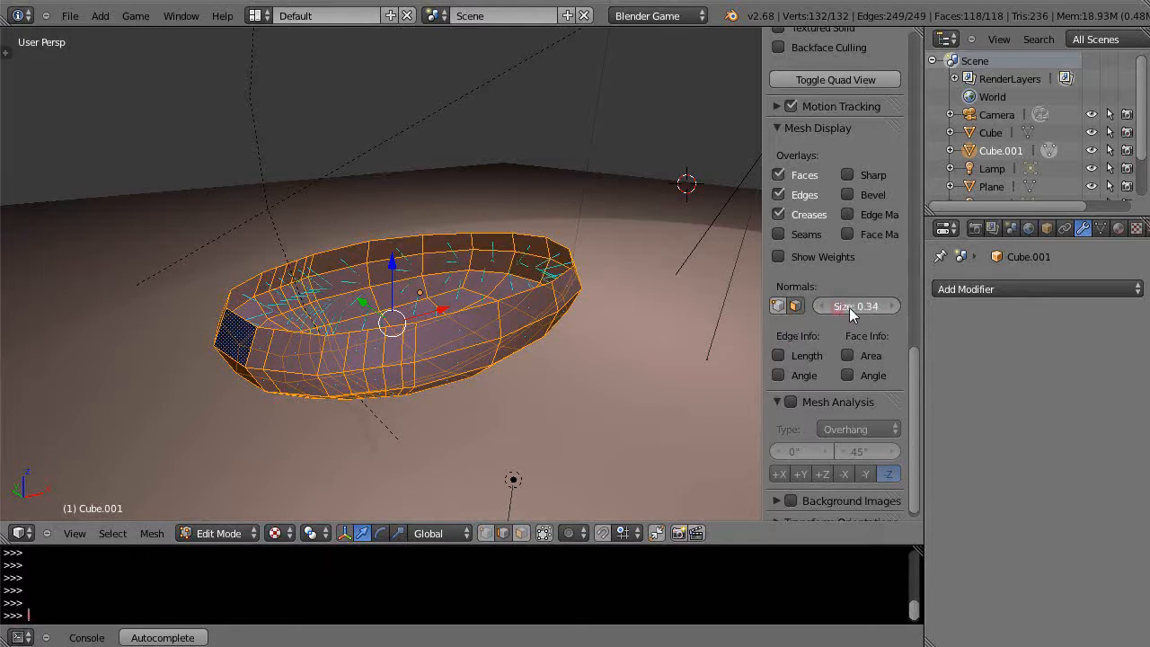
left_click_drag(854, 306, 877, 306)
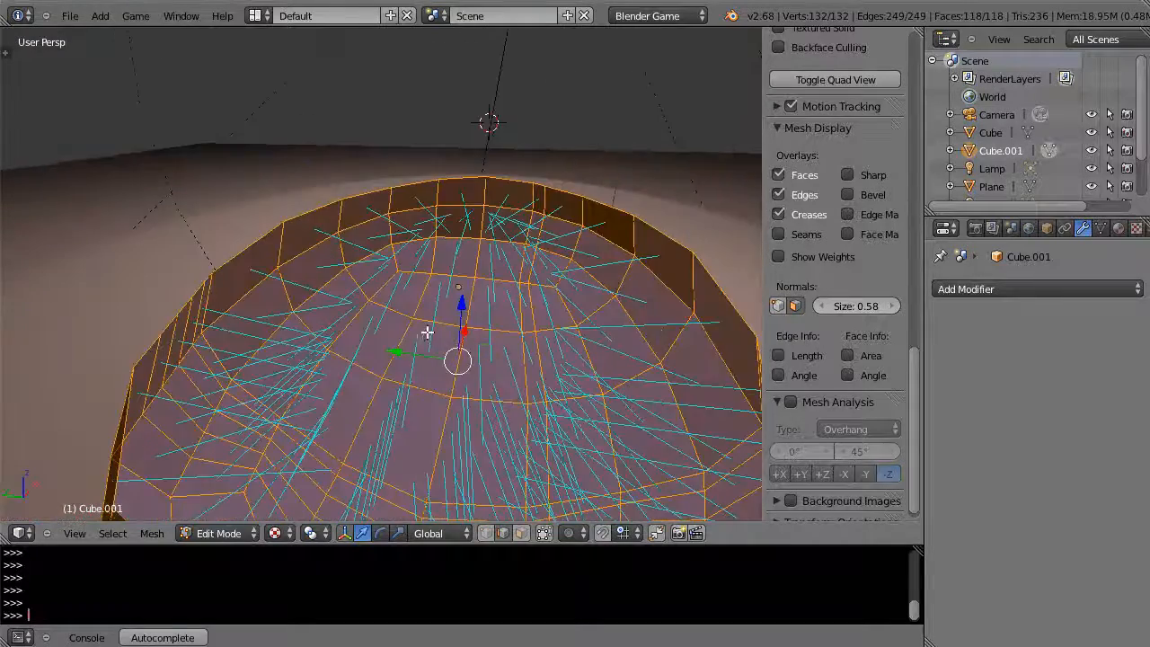
scroll("down", 3)
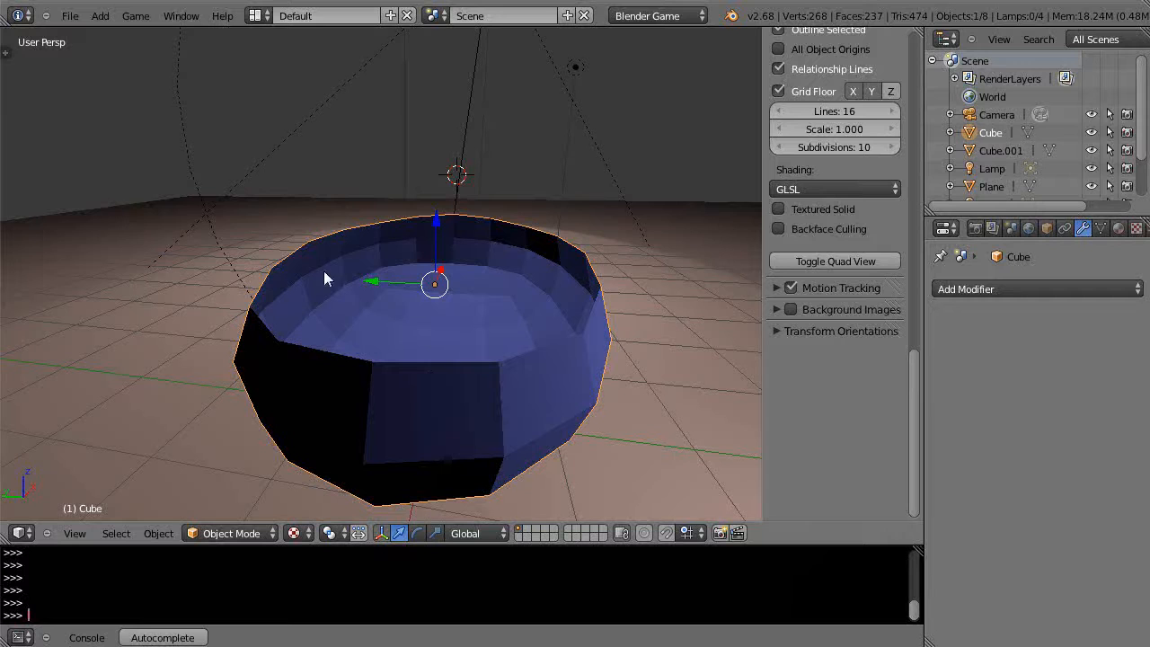
Step: Enable face normal display on the original bowl Cube
left_click(999, 151)
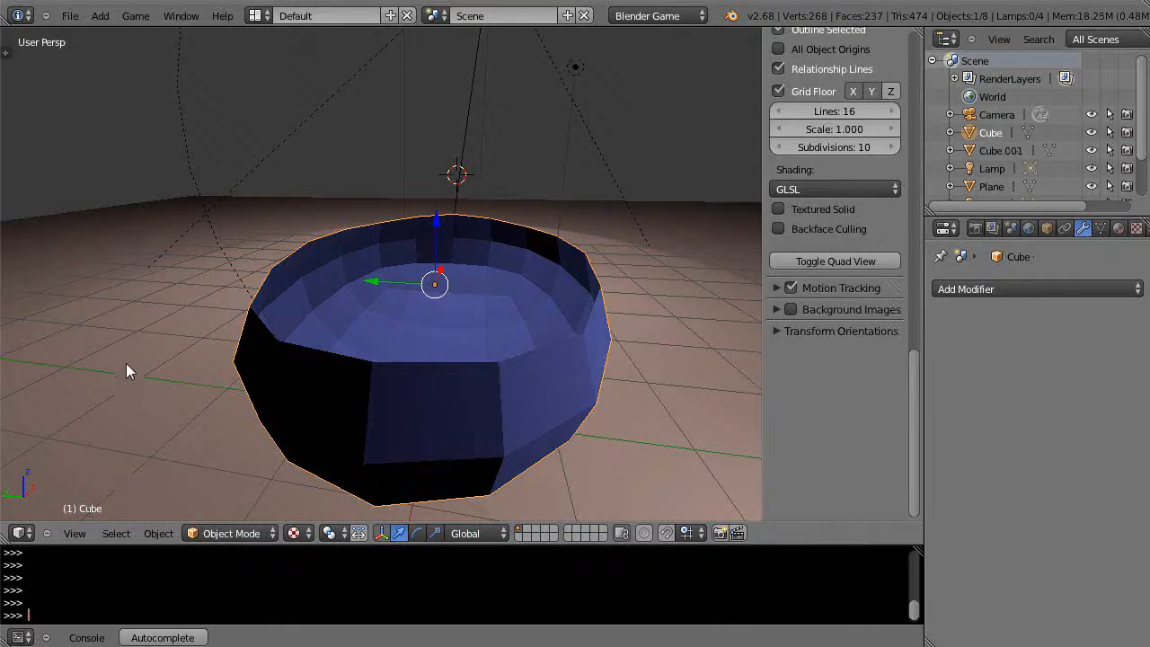
key("Tab")
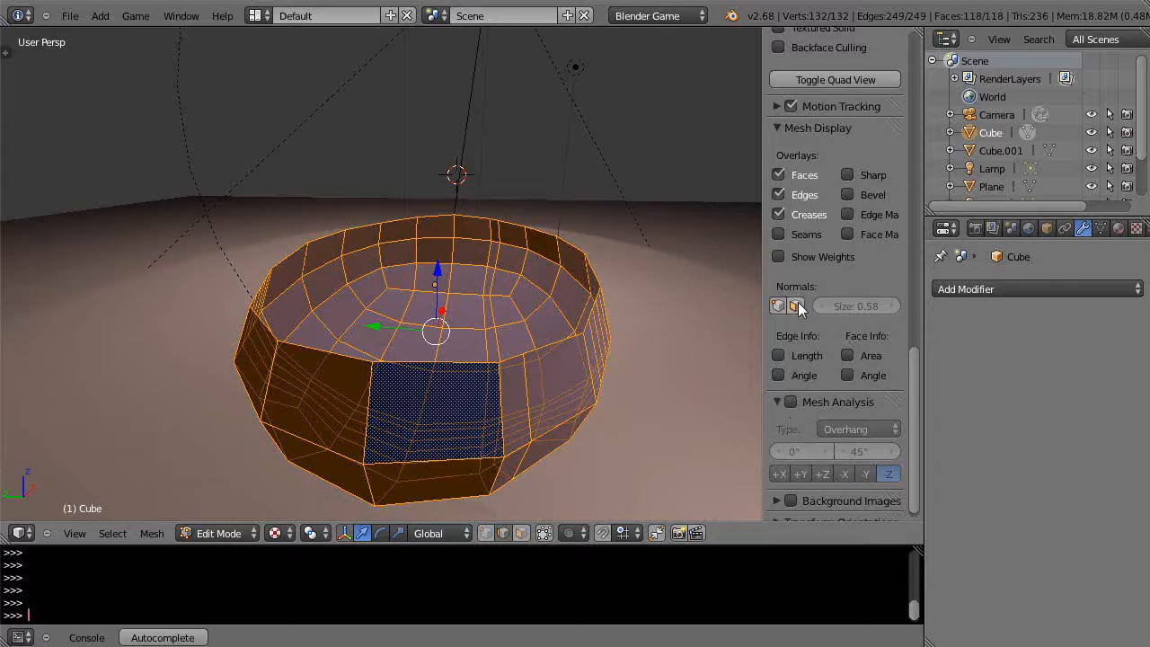
left_click(798, 306)
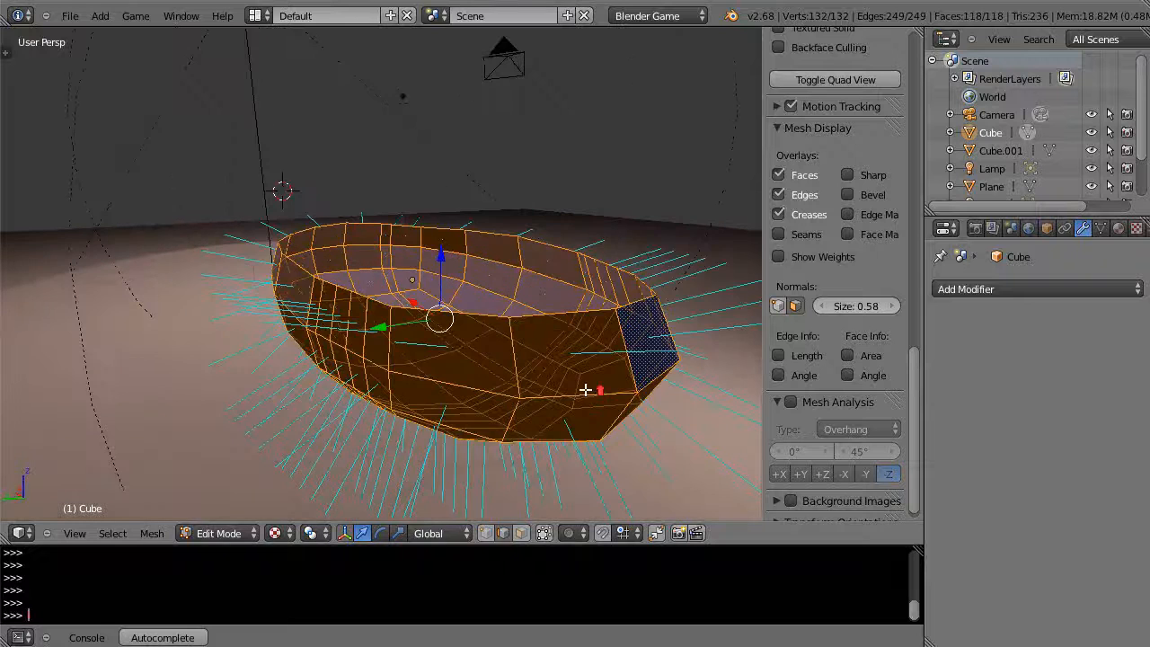
key("Tab")
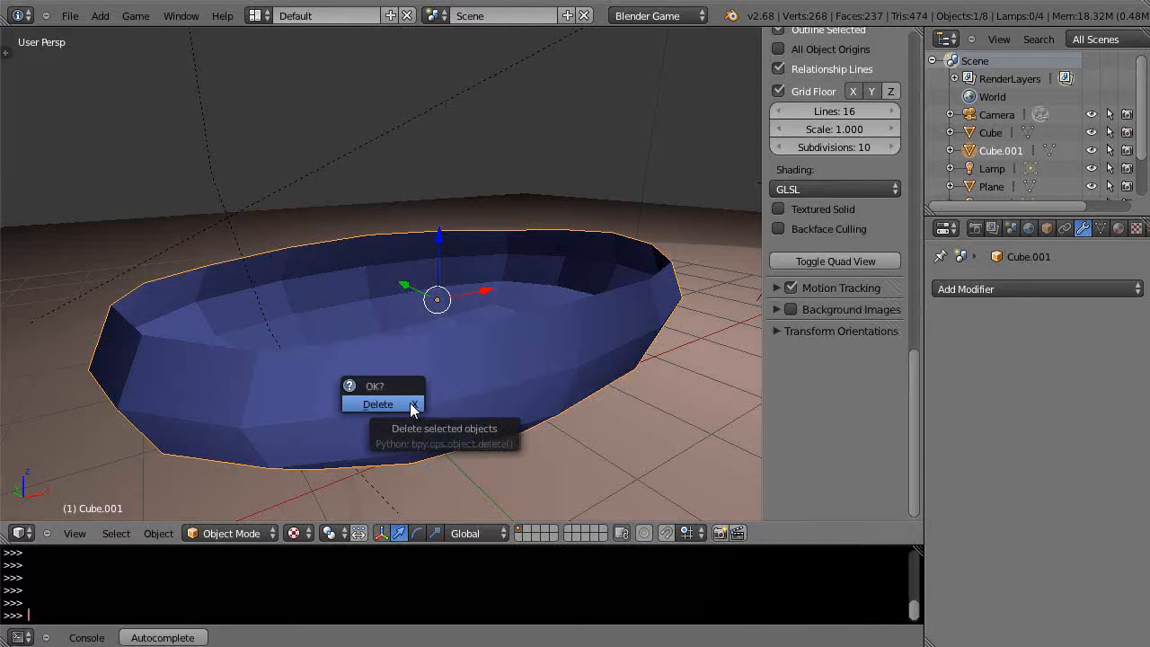
Step: Delete the flipped copy Cube.001 and return to editing the original bowl
left_click(377, 403)
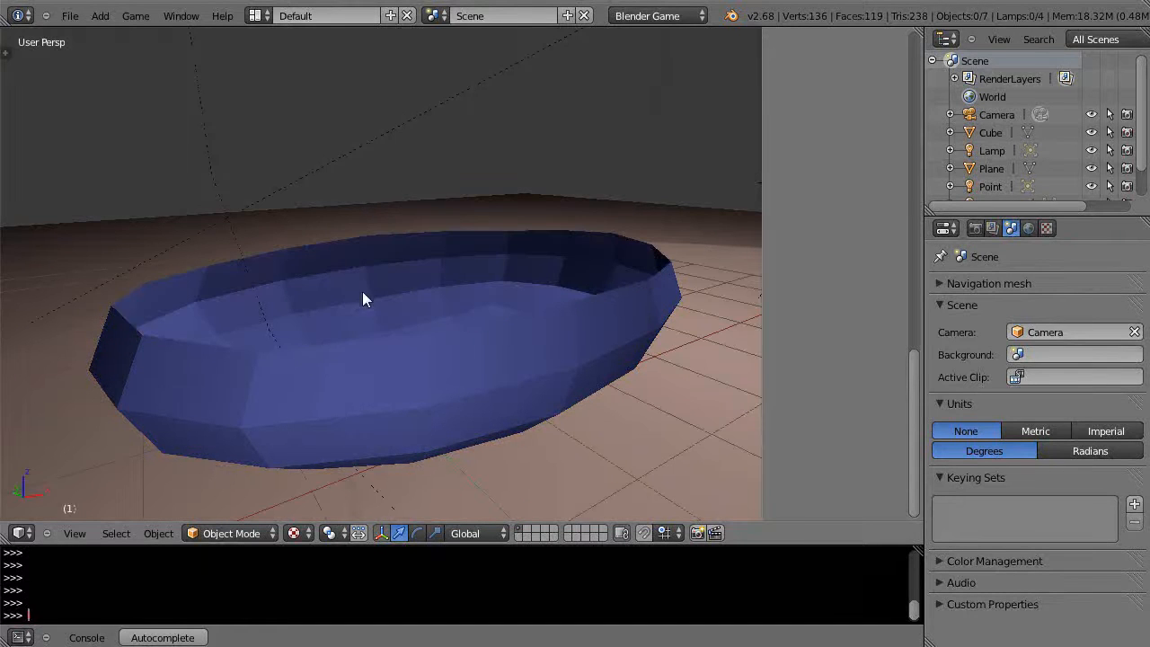
key("Tab")
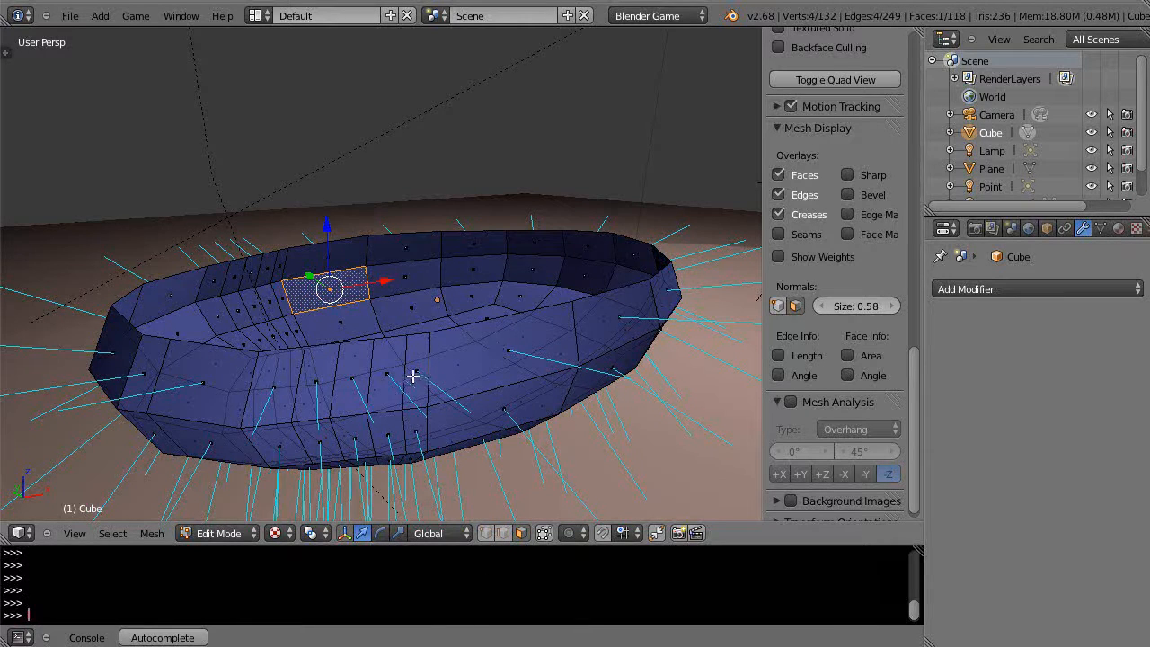
Step: Duplicate the four-face inner patch and recalculate its normals inward via Mesh > Normals > Recalculate Inside
left_click_drag(414, 376, 312, 338)
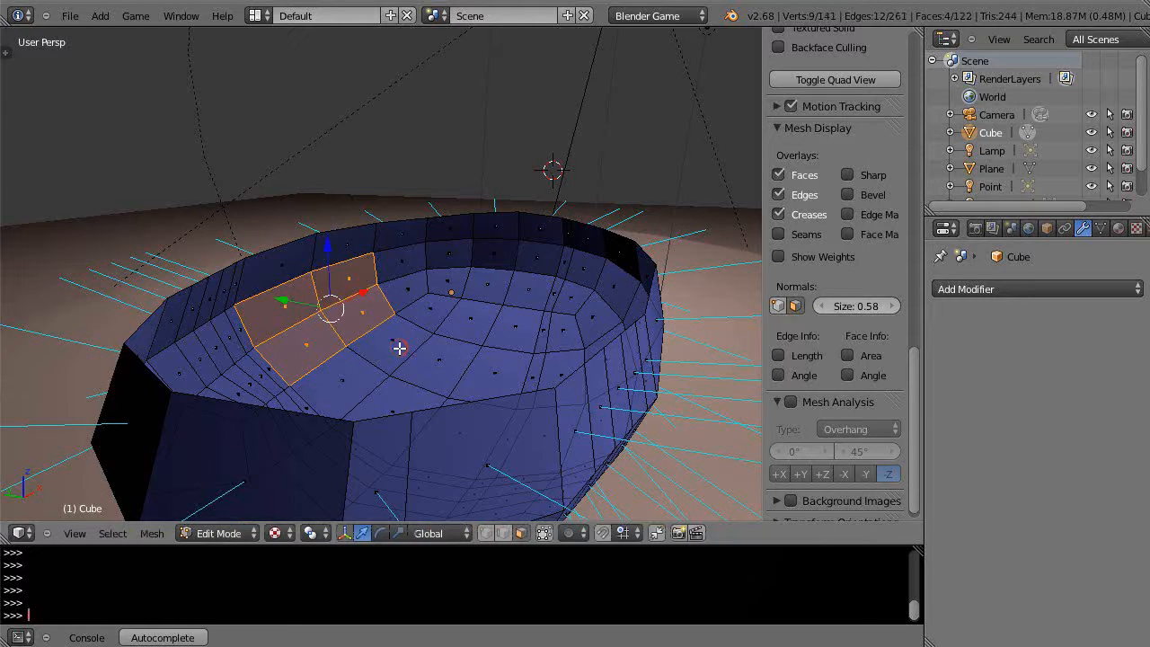
mouse_move(151, 544)
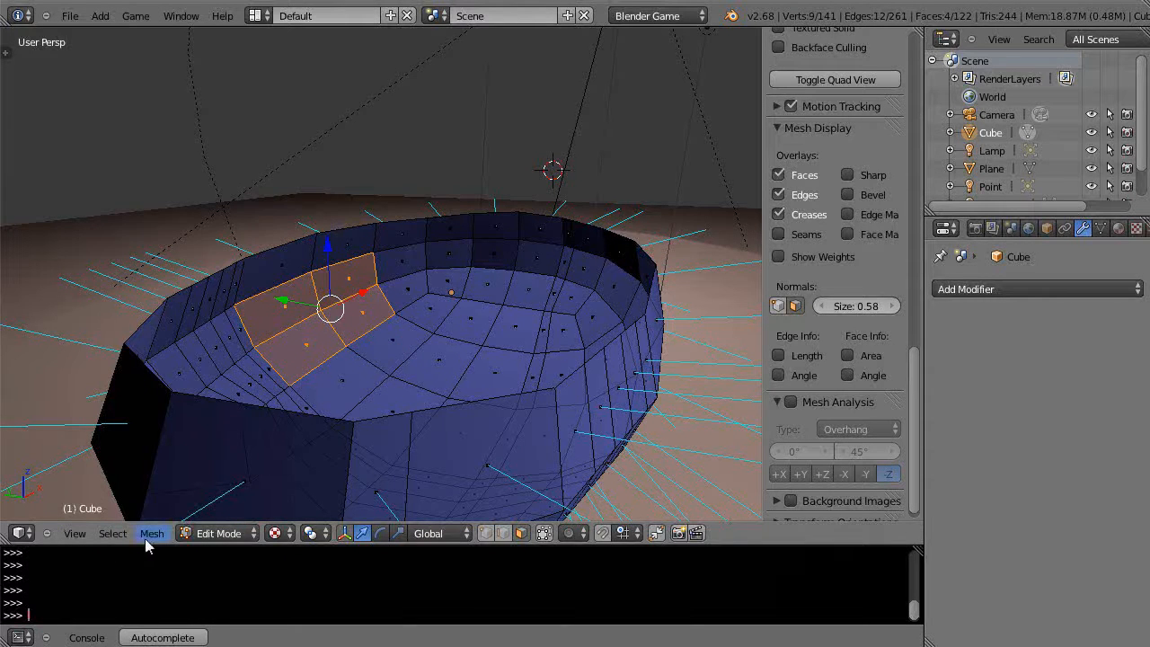
left_click(151, 532)
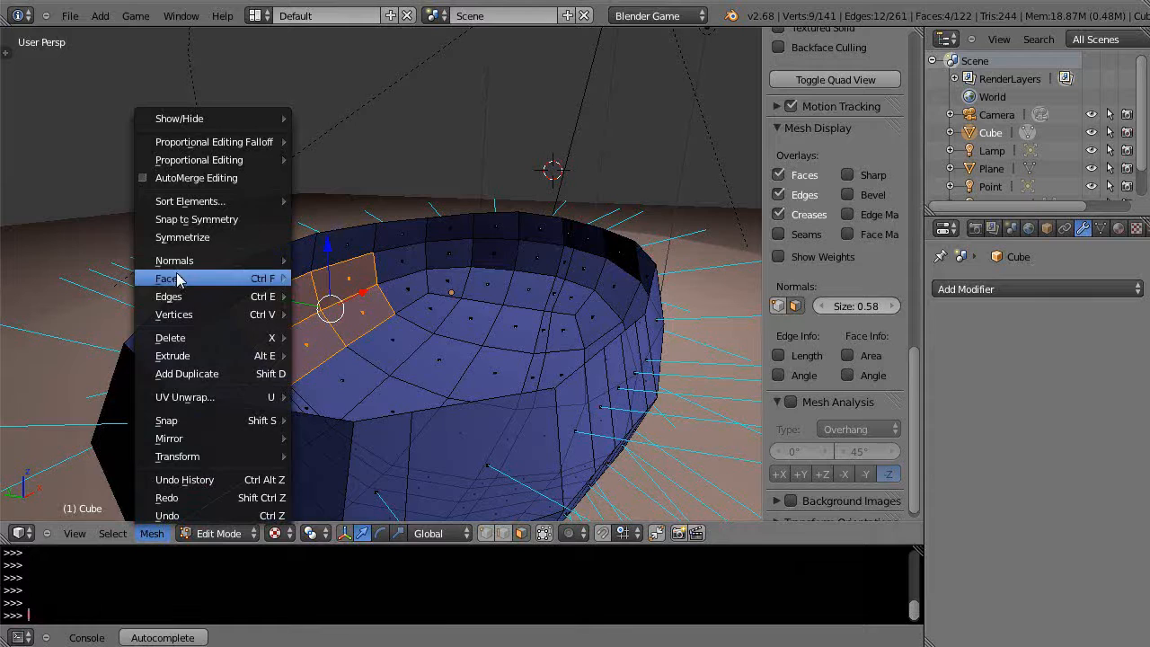
mouse_move(175, 258)
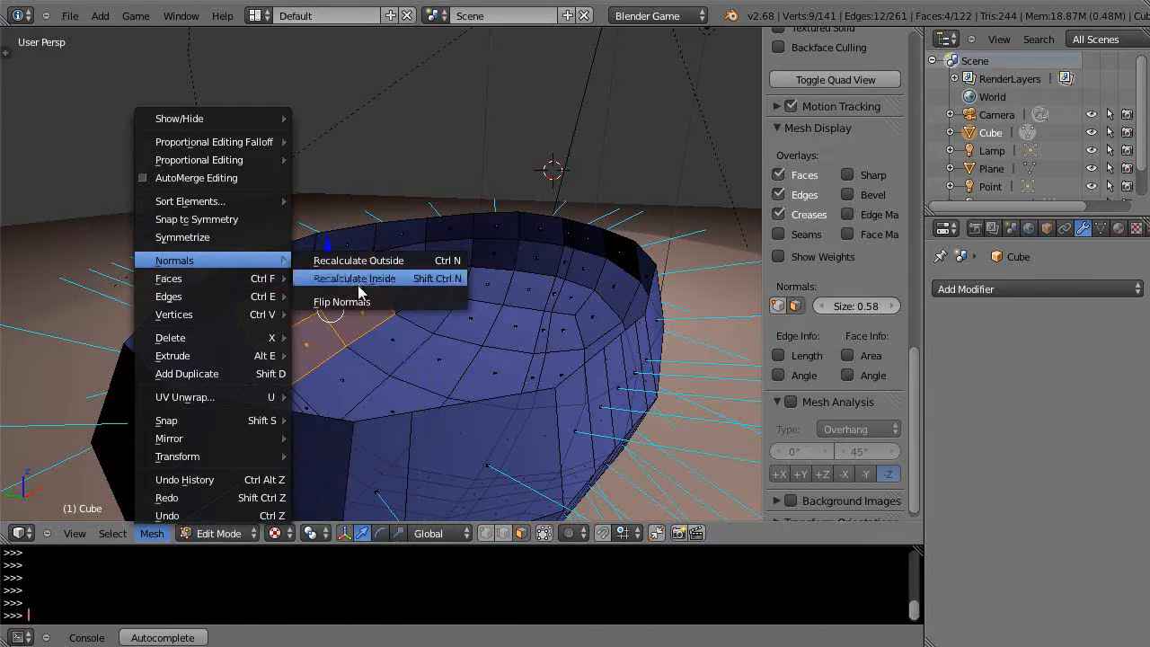
left_click(354, 277)
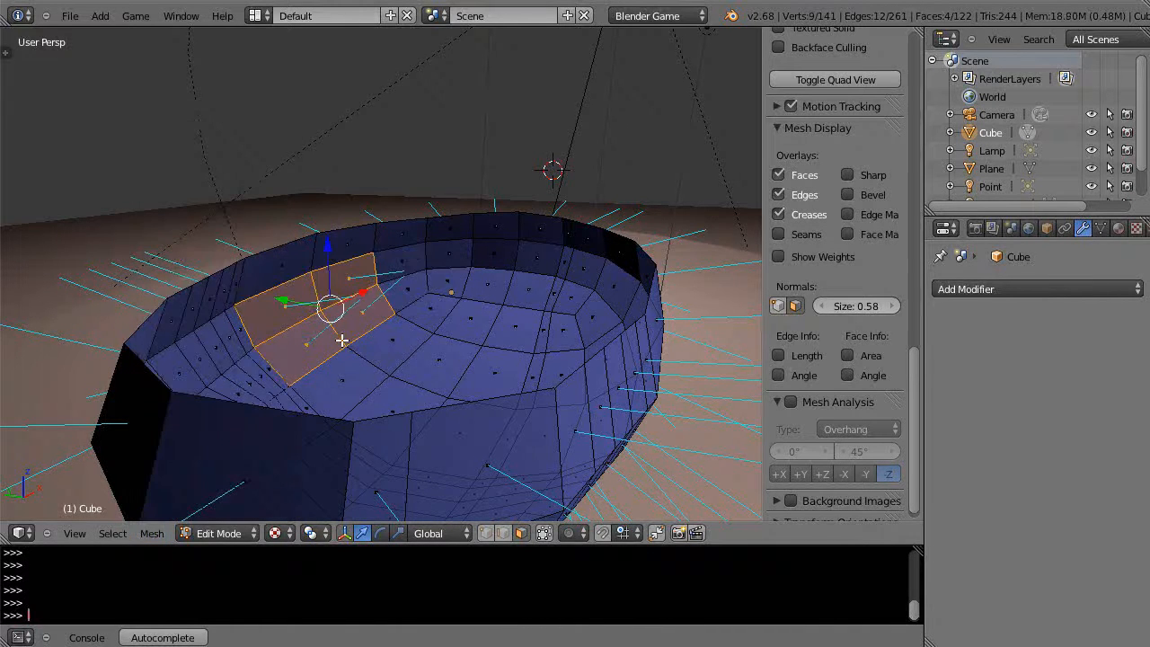